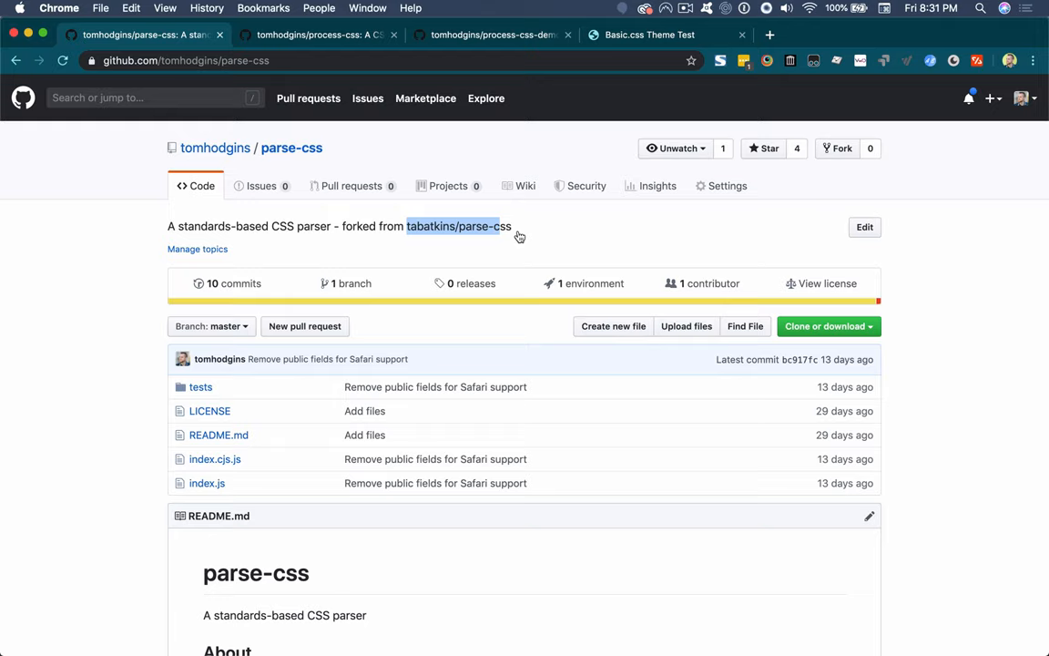
pyautogui.moveTo(523, 265)
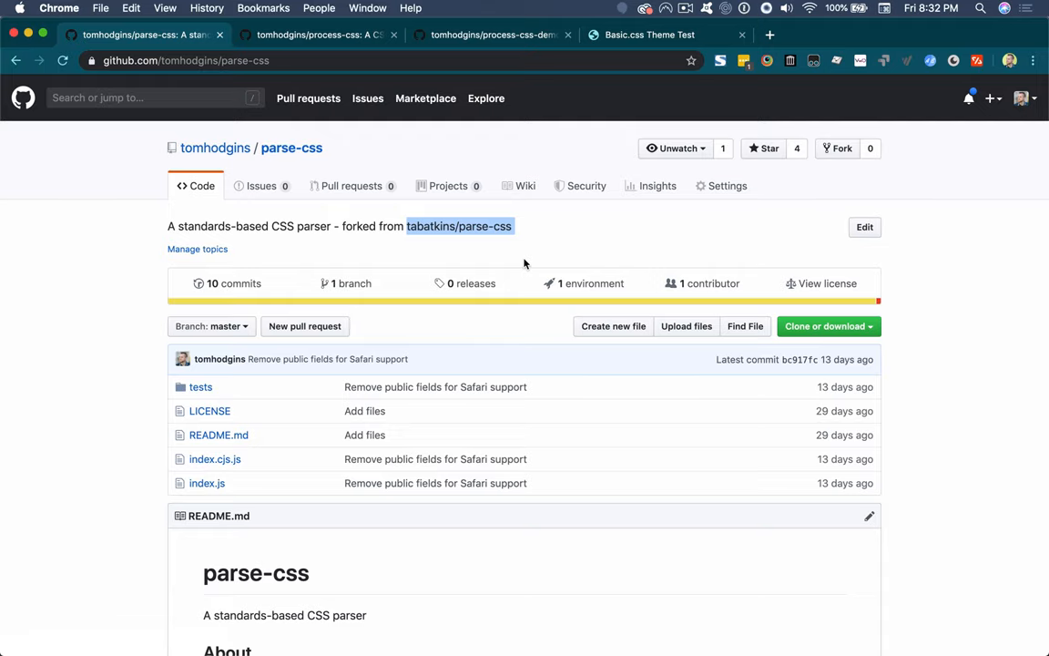
# Switch from the parse-css fork to the process-css repository tab.
pyautogui.click(318, 35)
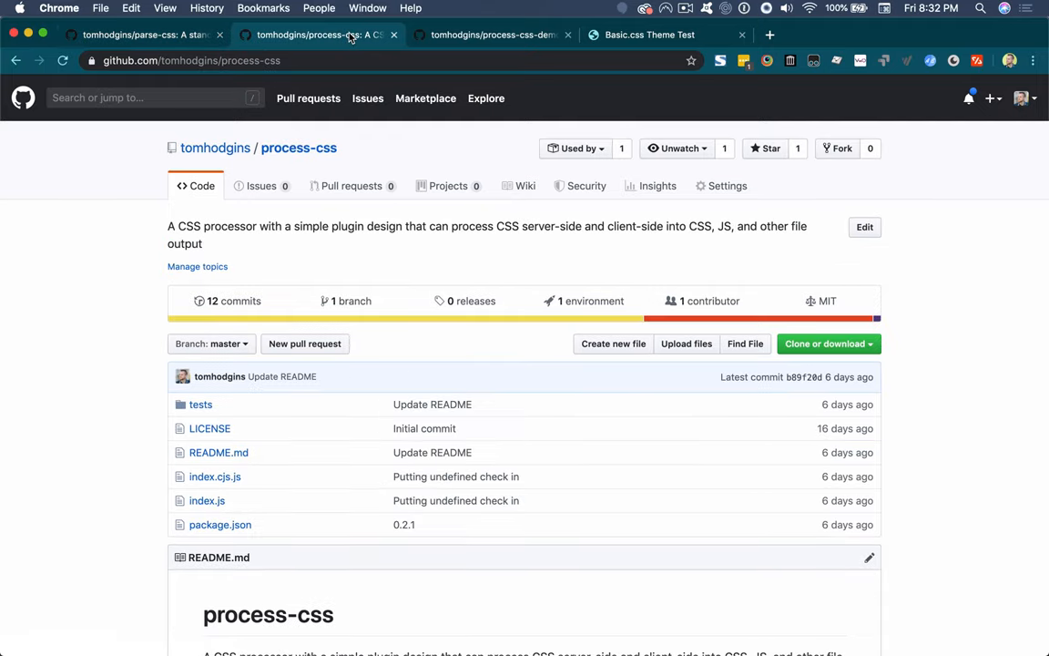
# Open process-css's index.js and scroll through its source code.
pyautogui.click(207, 500)
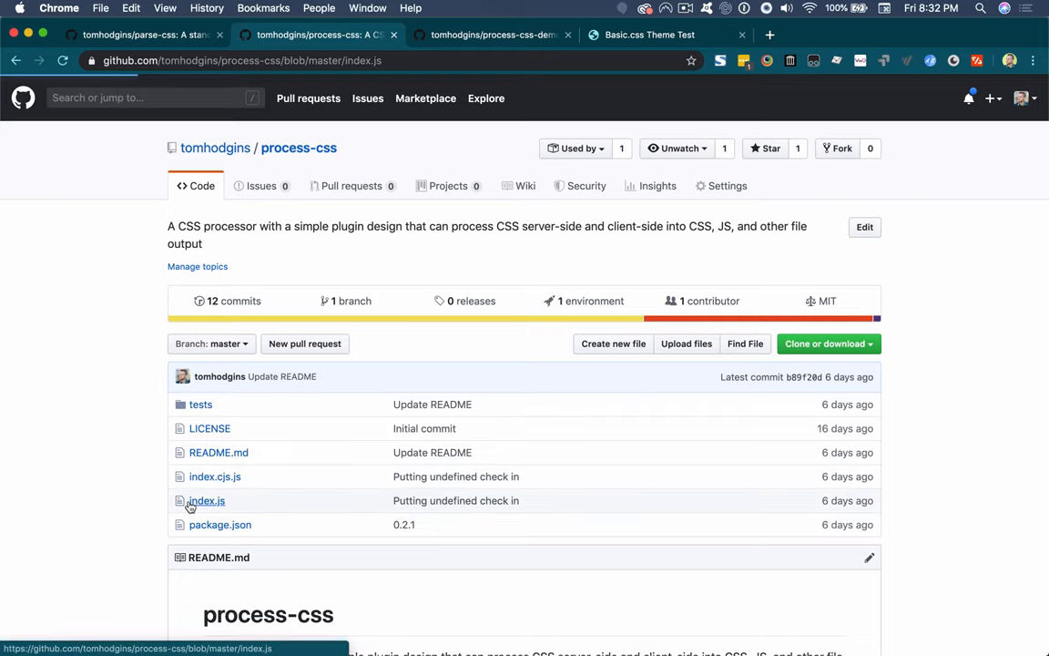
pyautogui.click(207, 500)
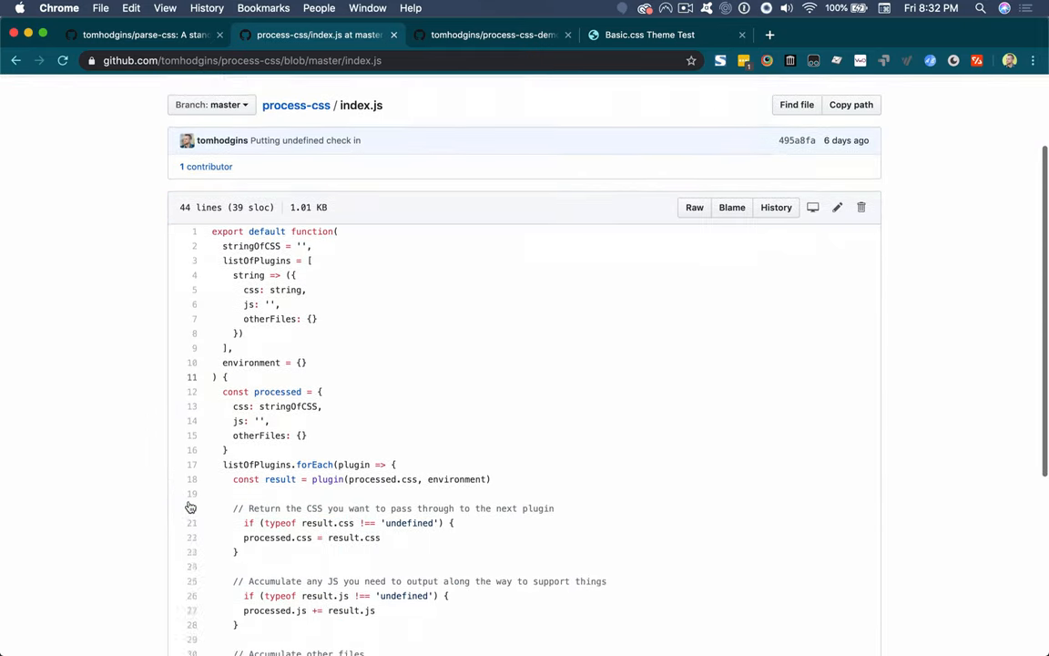
pyautogui.scroll(-3)
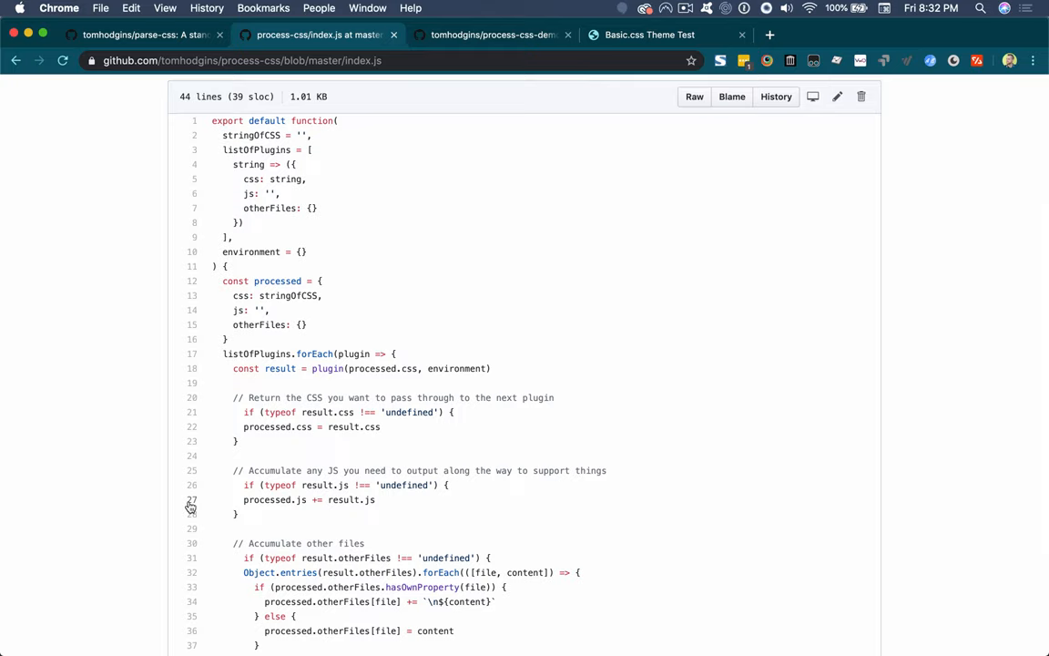
pyautogui.scroll(-3)
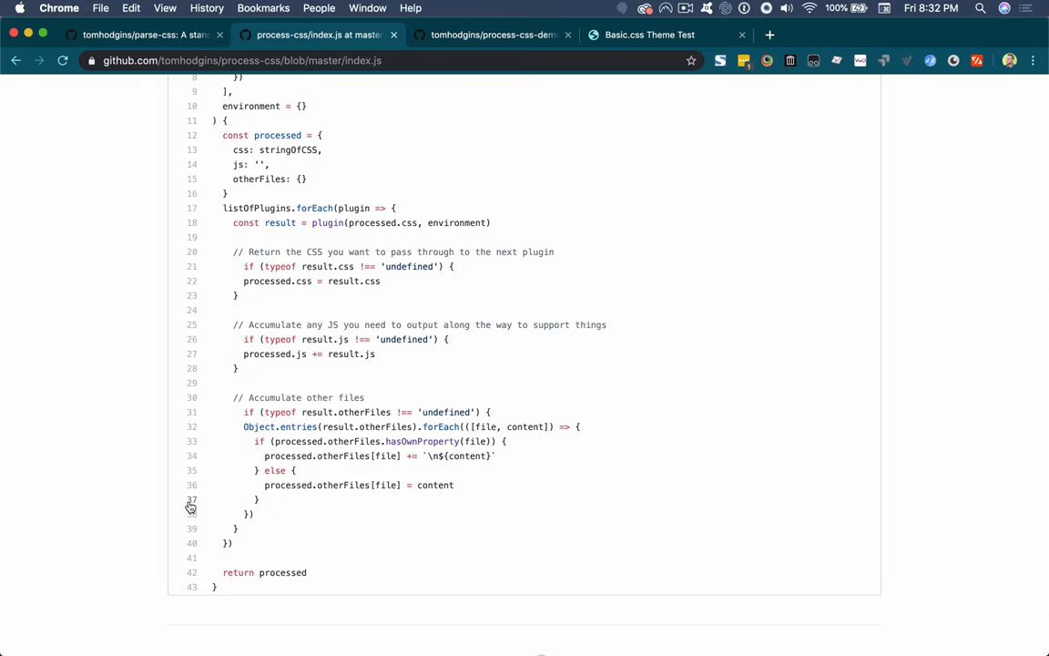
pyautogui.scroll(3)
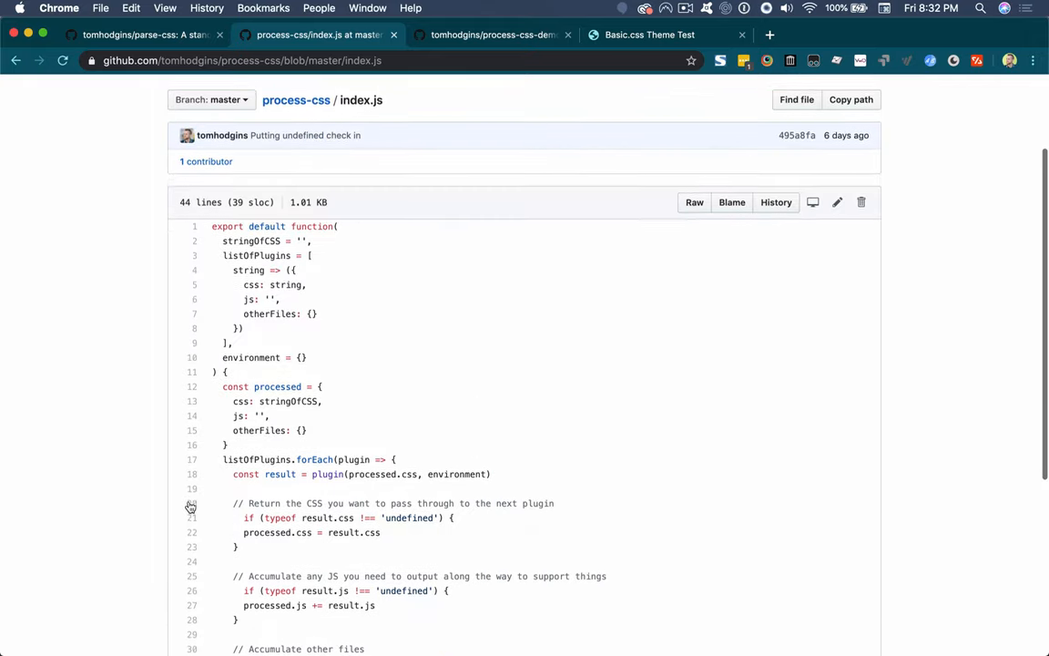
pyautogui.scroll(3)
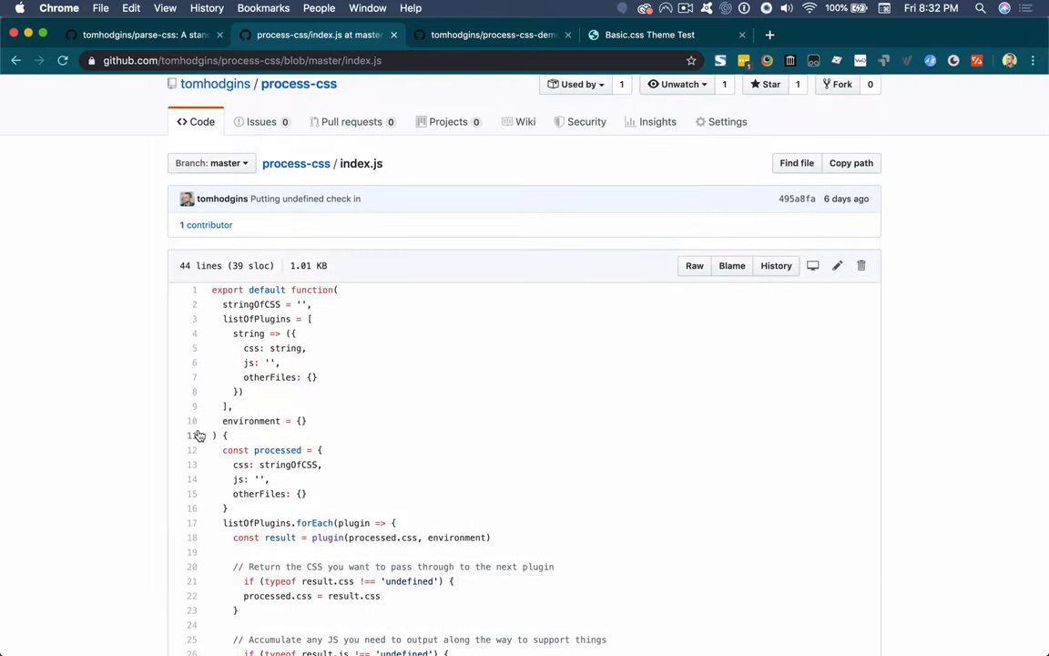
pyautogui.scroll(3)
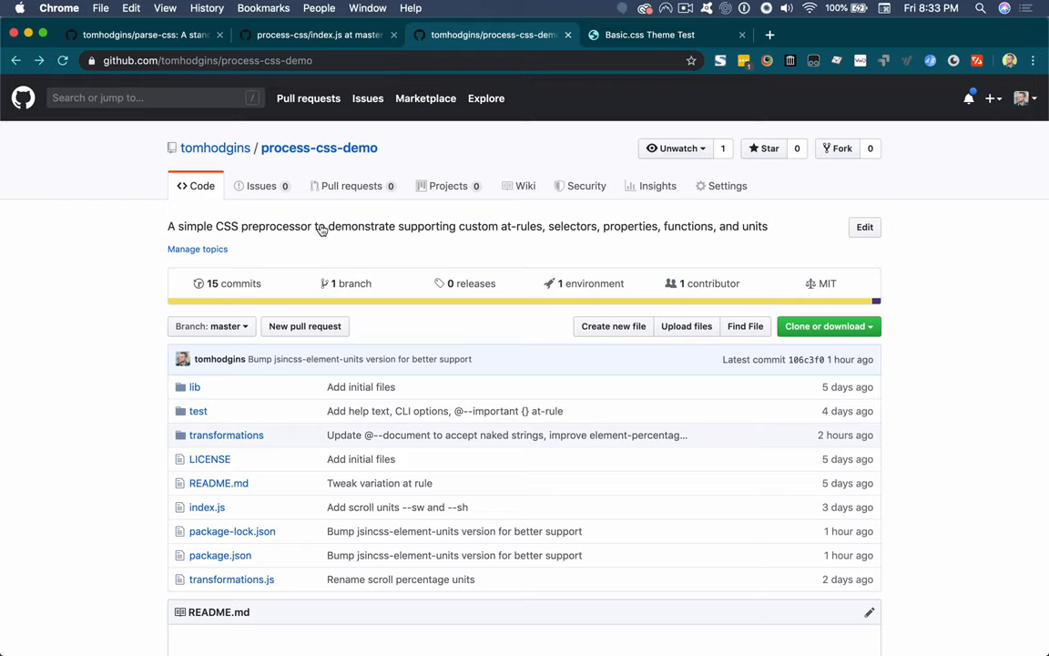
pyautogui.moveTo(226, 434)
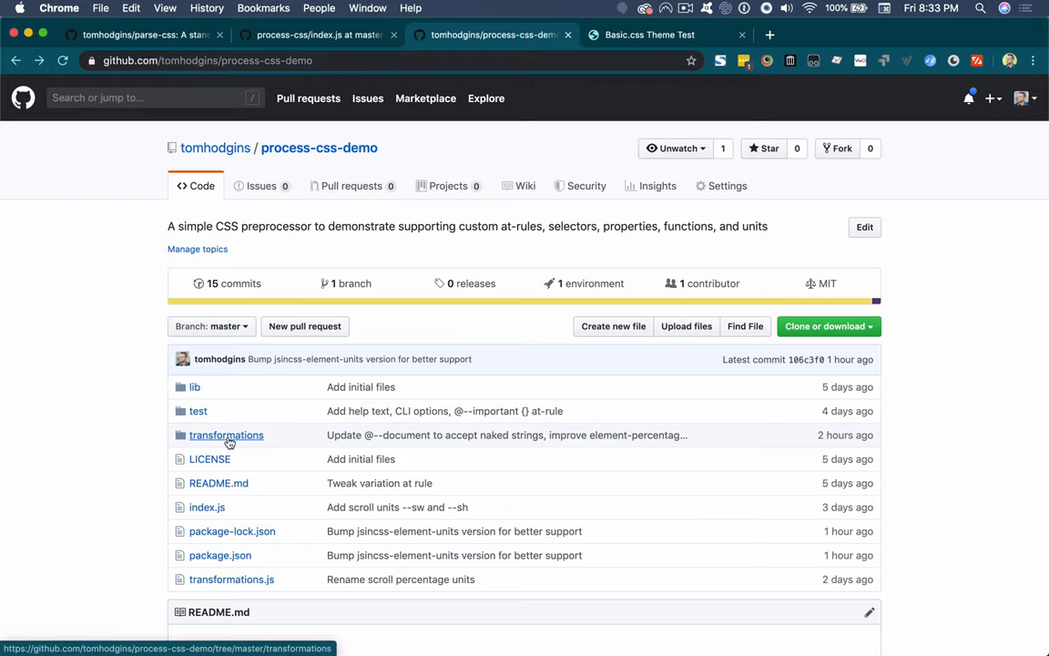
# Open process-css-demo's transformations folder listing base64-encode-function.js and variation-at-rule.js.
pyautogui.click(226, 435)
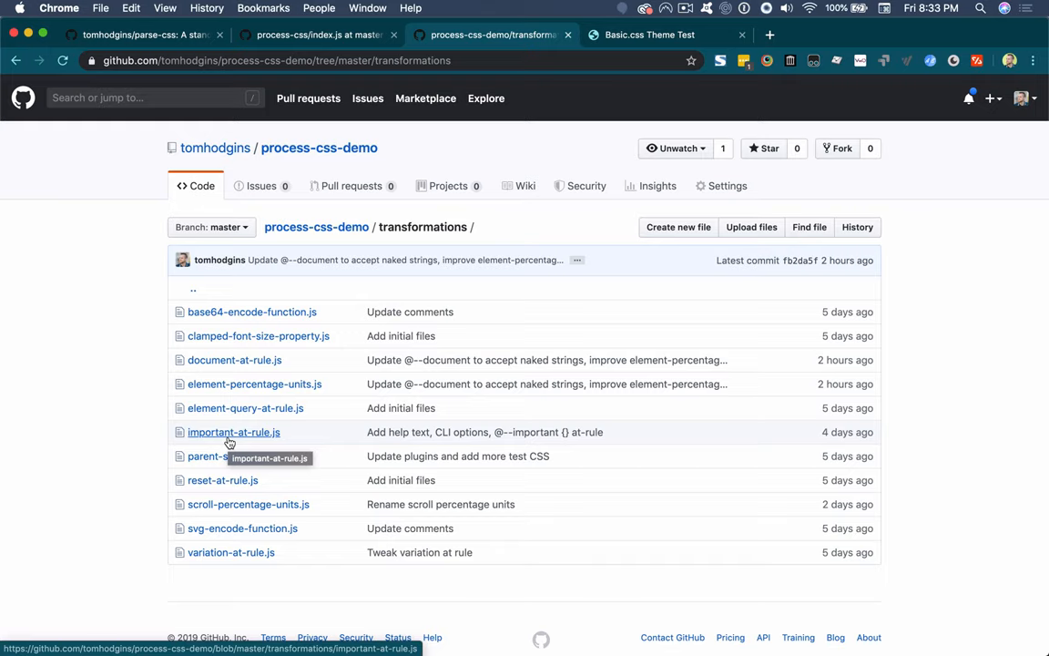
pyautogui.moveTo(234, 432)
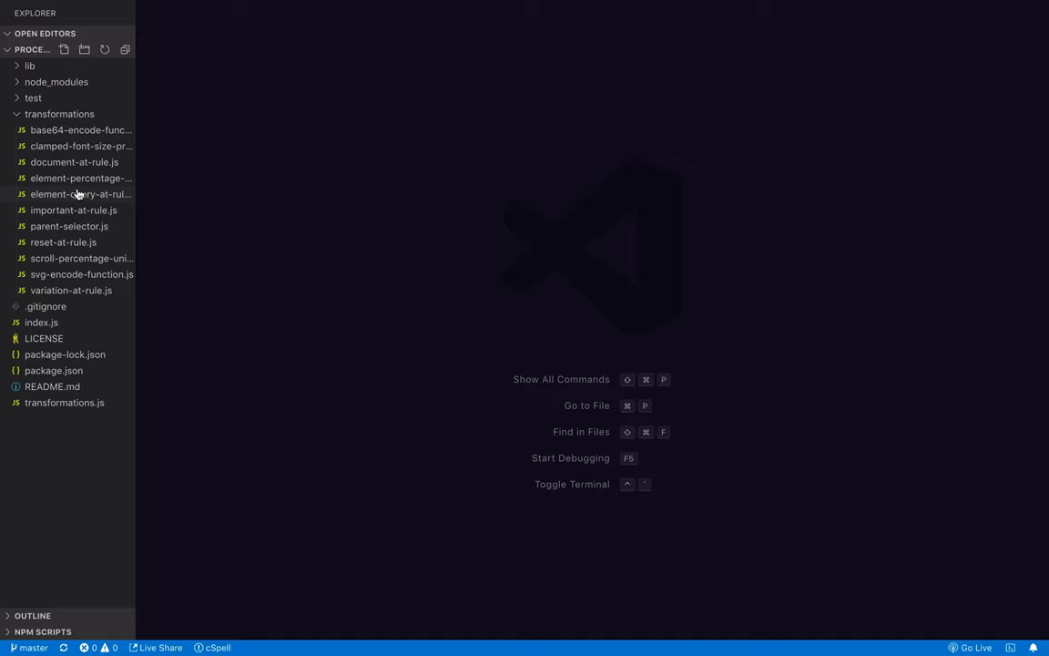
pyautogui.moveTo(82, 194)
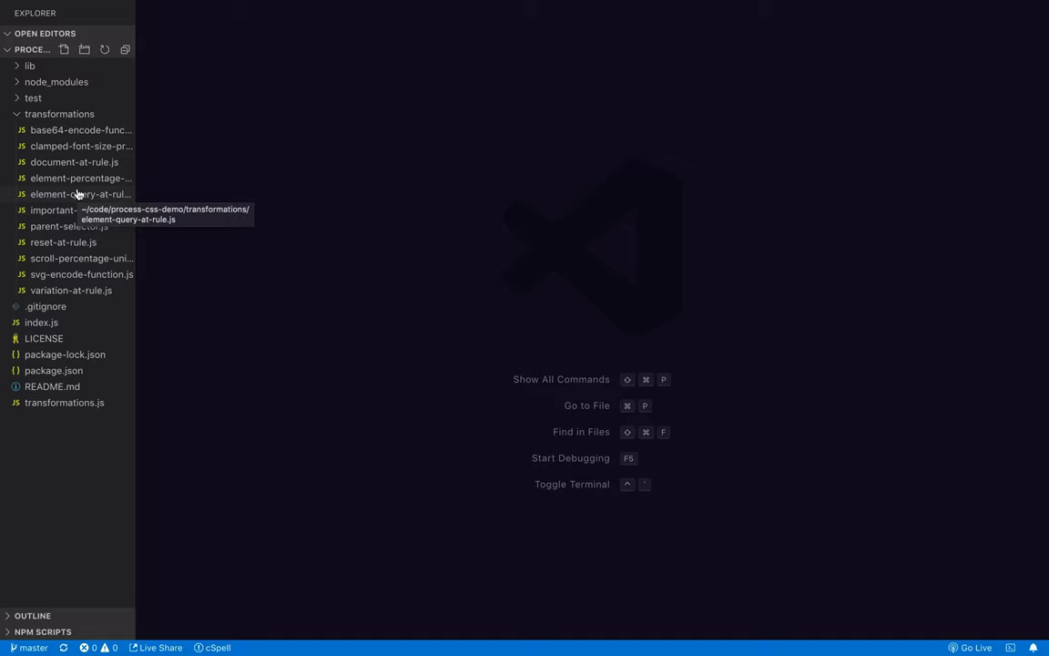
# Open base64-encode-function.js, highlight the url placeholder, and scroll through the plugin code.
pyautogui.click(81, 130)
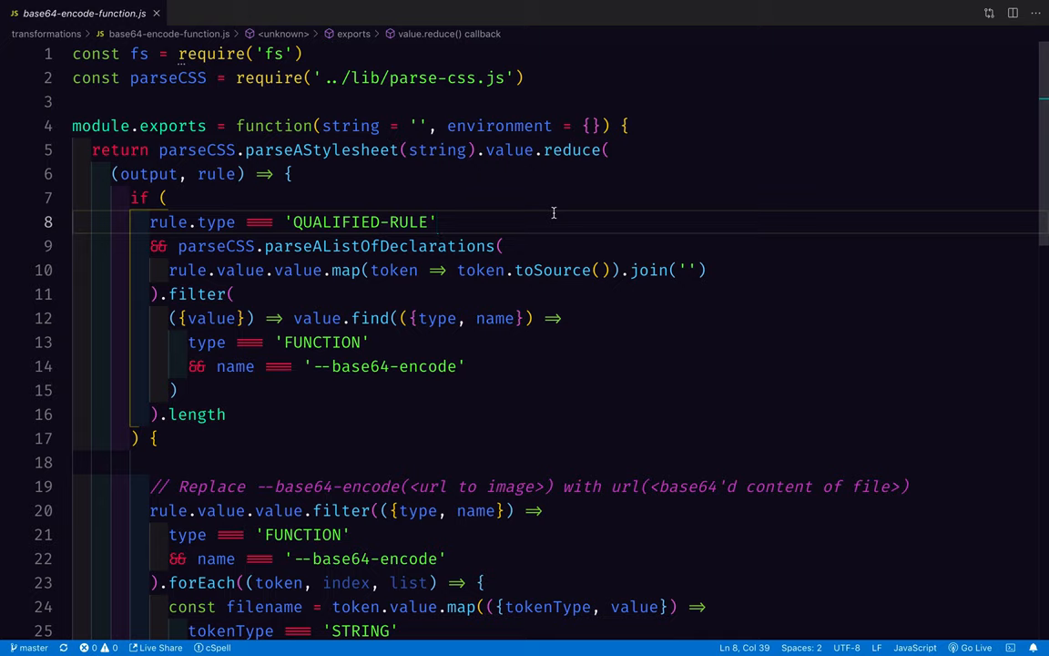
pyautogui.moveTo(259, 481)
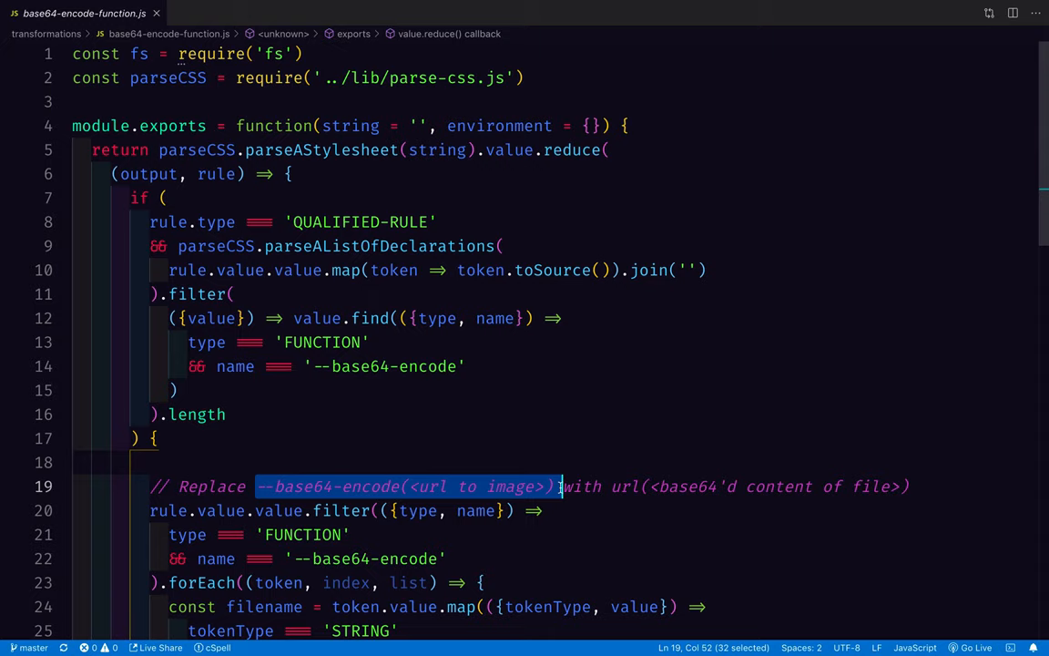
pyautogui.click(610, 485)
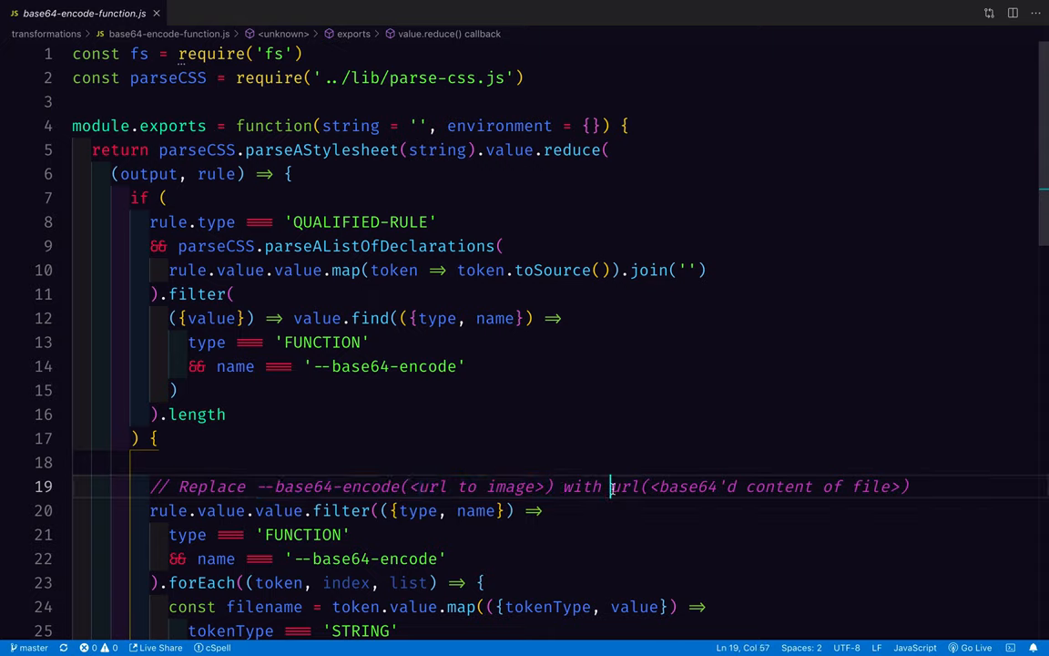
pyautogui.doubleClick(624, 485)
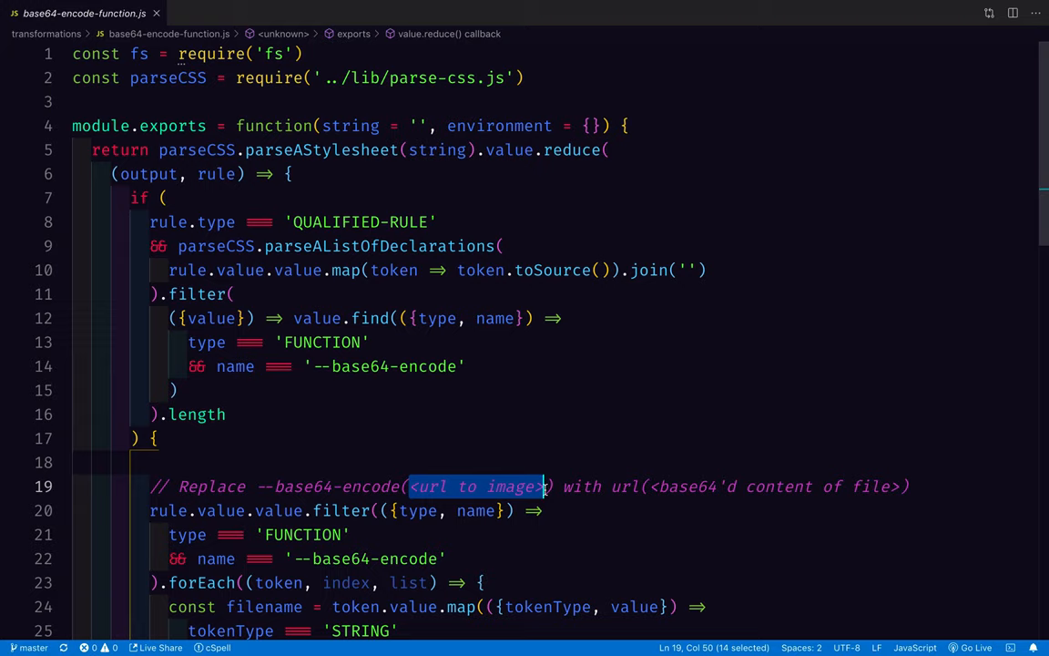
pyautogui.moveTo(185, 199)
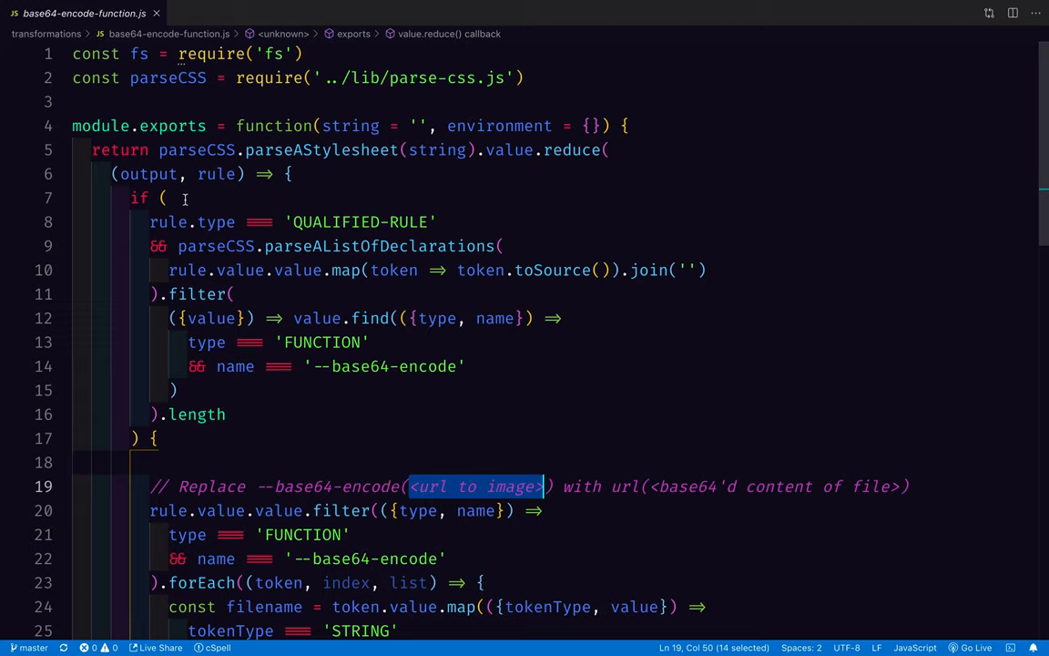
pyautogui.scroll(-3)
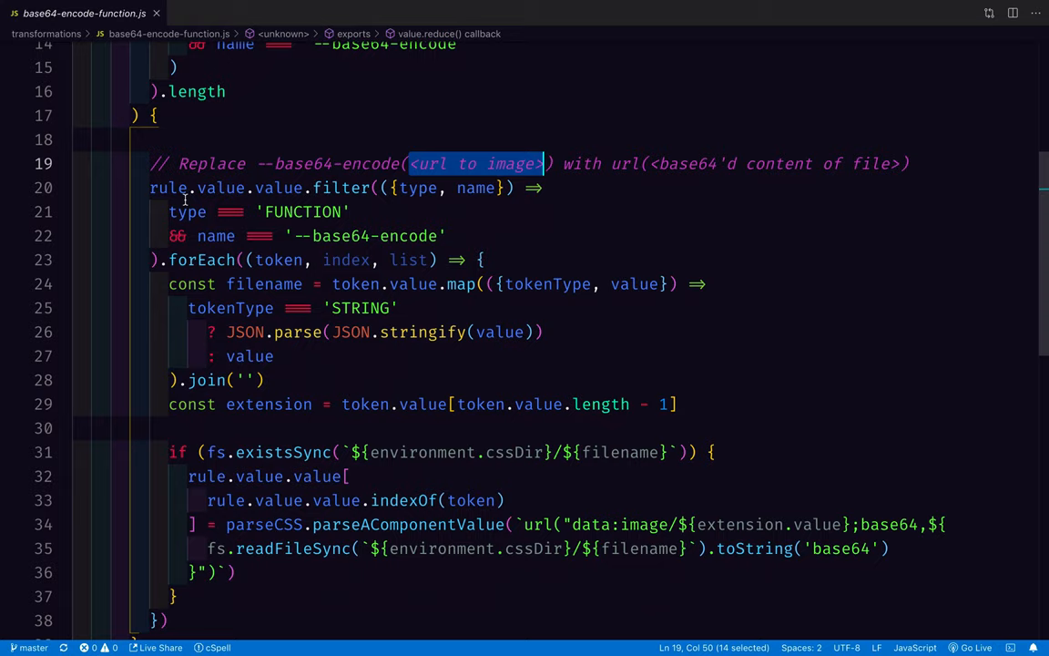
pyautogui.scroll(-3)
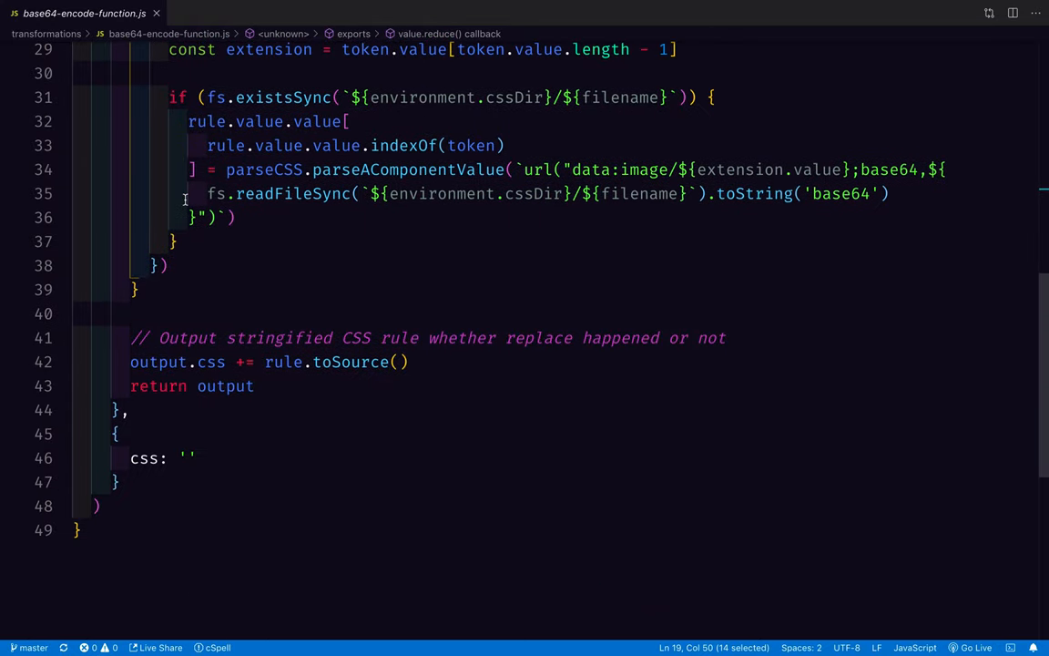
pyautogui.click(132, 313)
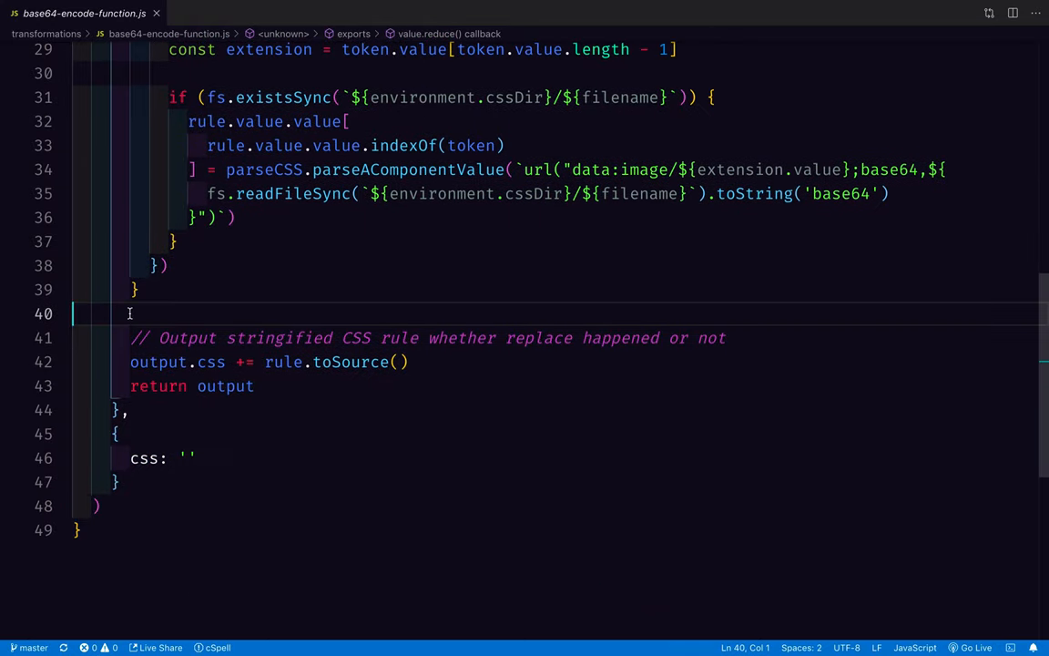
pyautogui.scroll(3)
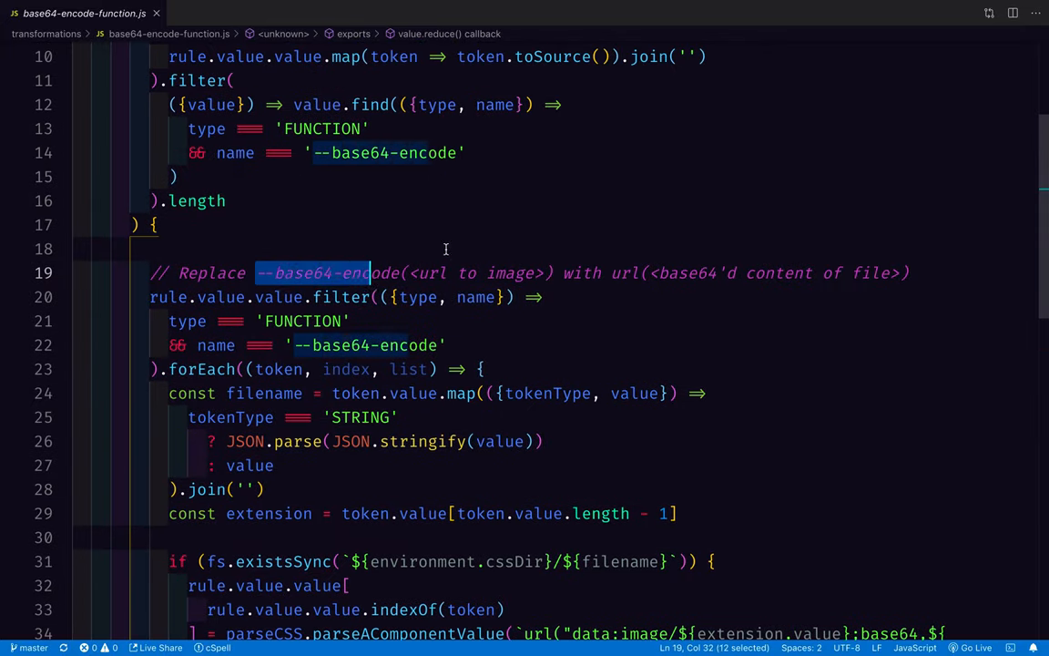
pyautogui.scroll(3)
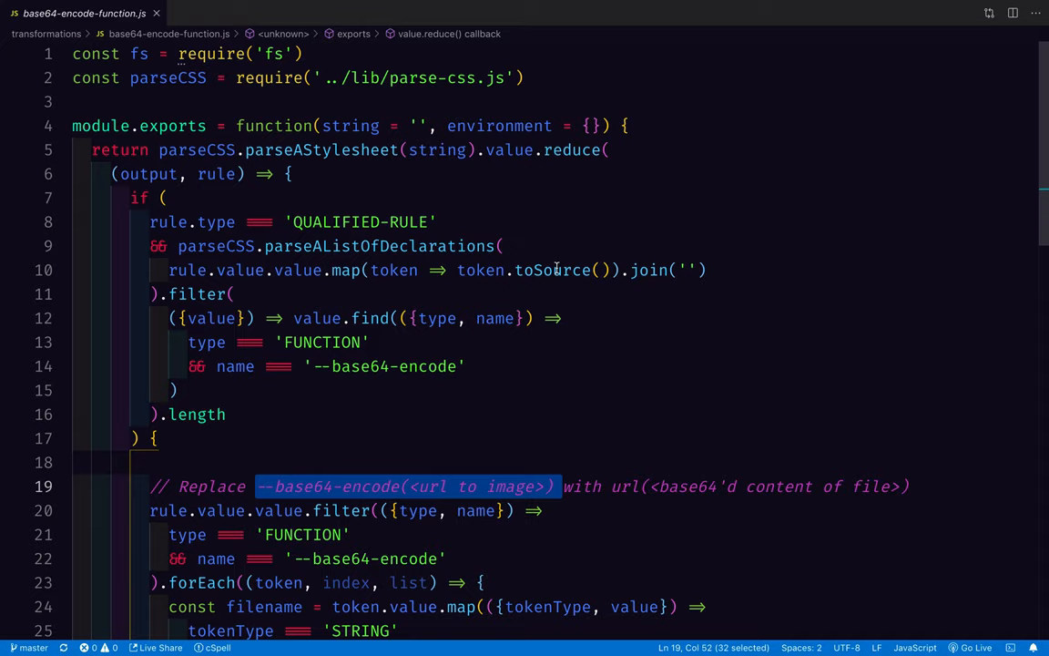
pyautogui.scroll(-3)
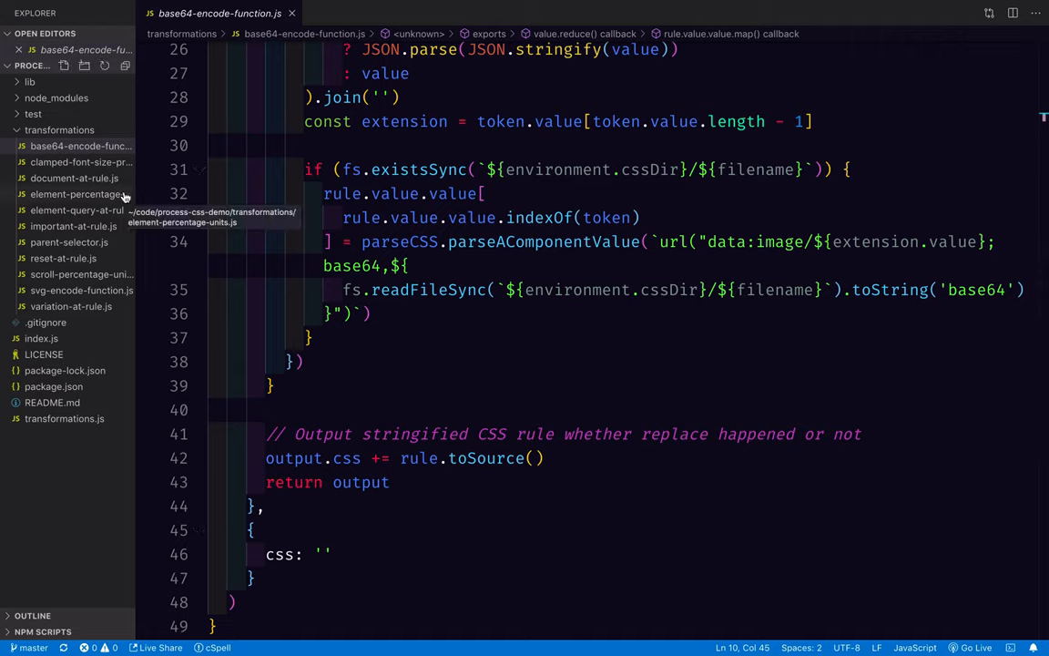
pyautogui.moveTo(107, 210)
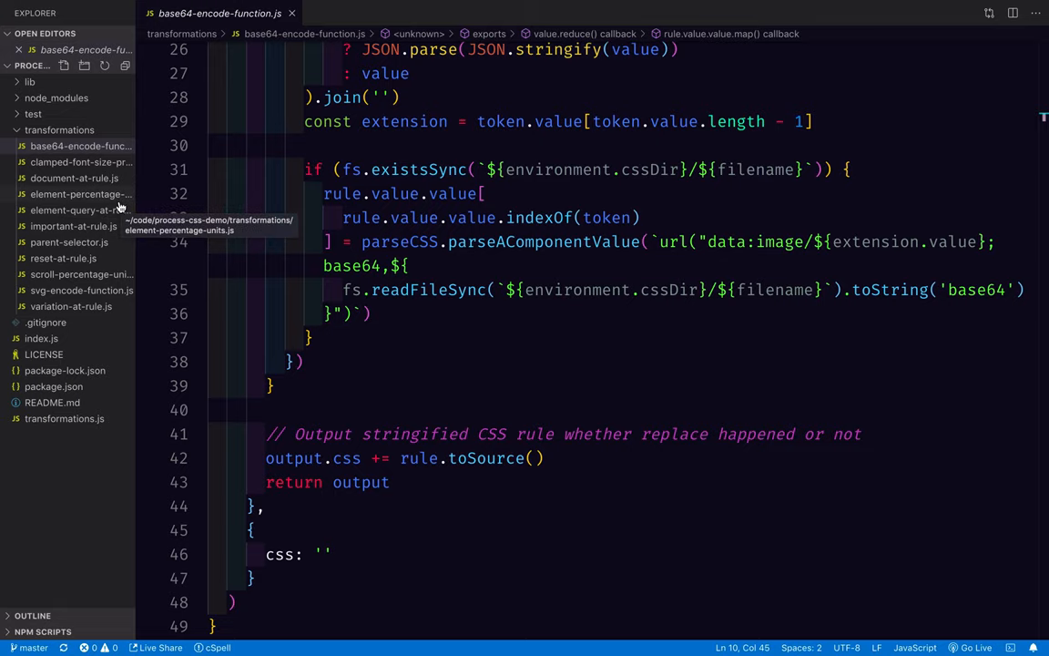
pyautogui.moveTo(91, 253)
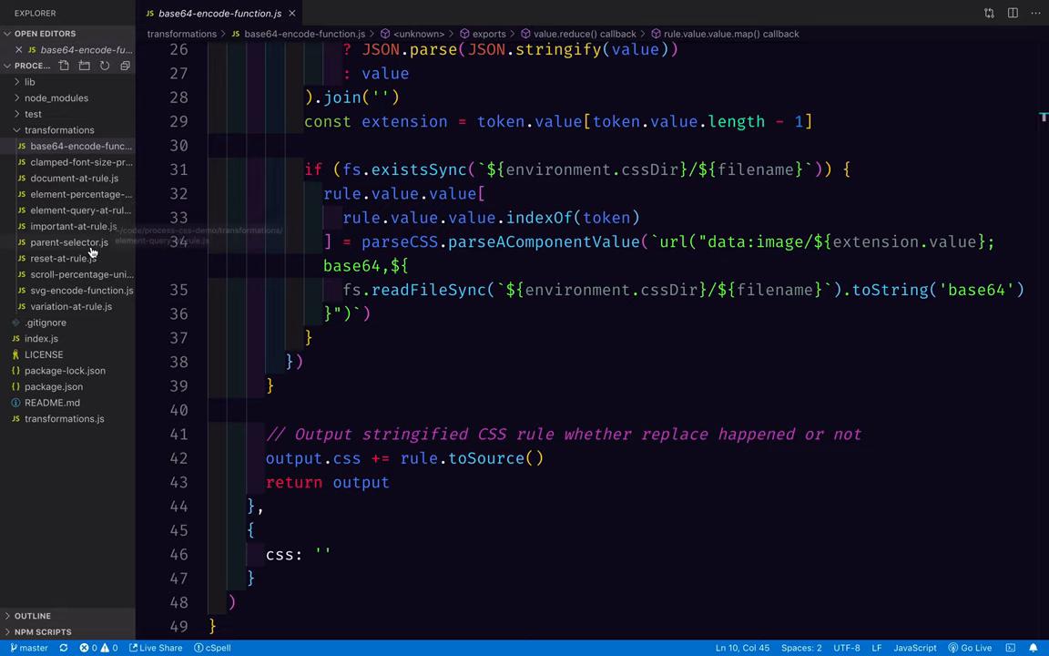
# Open parent-selector.js from the transformations folder and scroll through it.
pyautogui.click(70, 242)
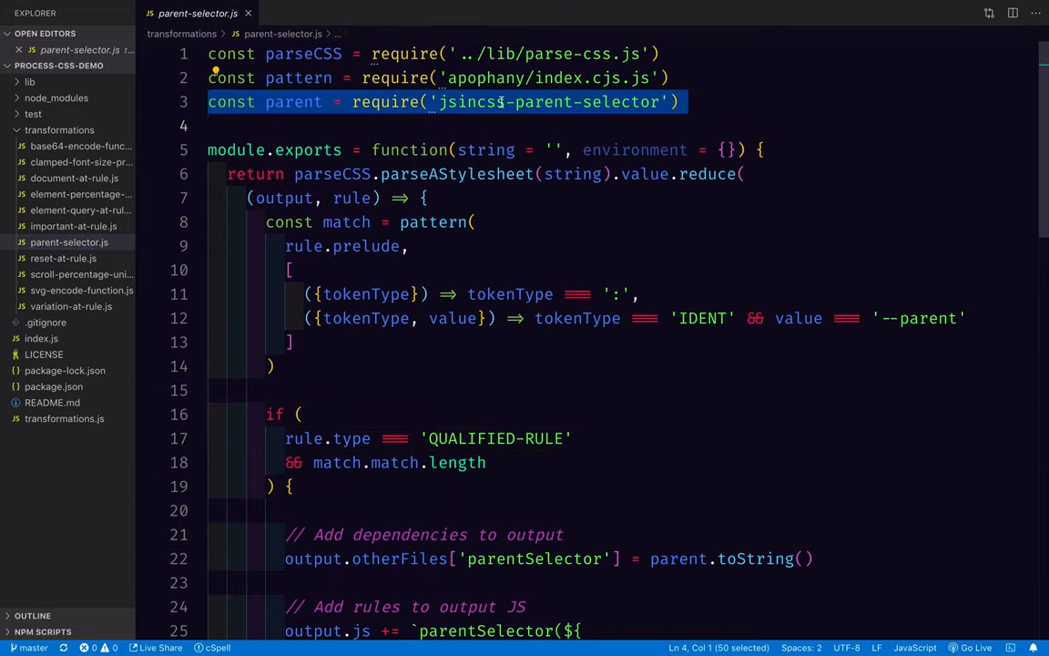
pyautogui.moveTo(570, 101)
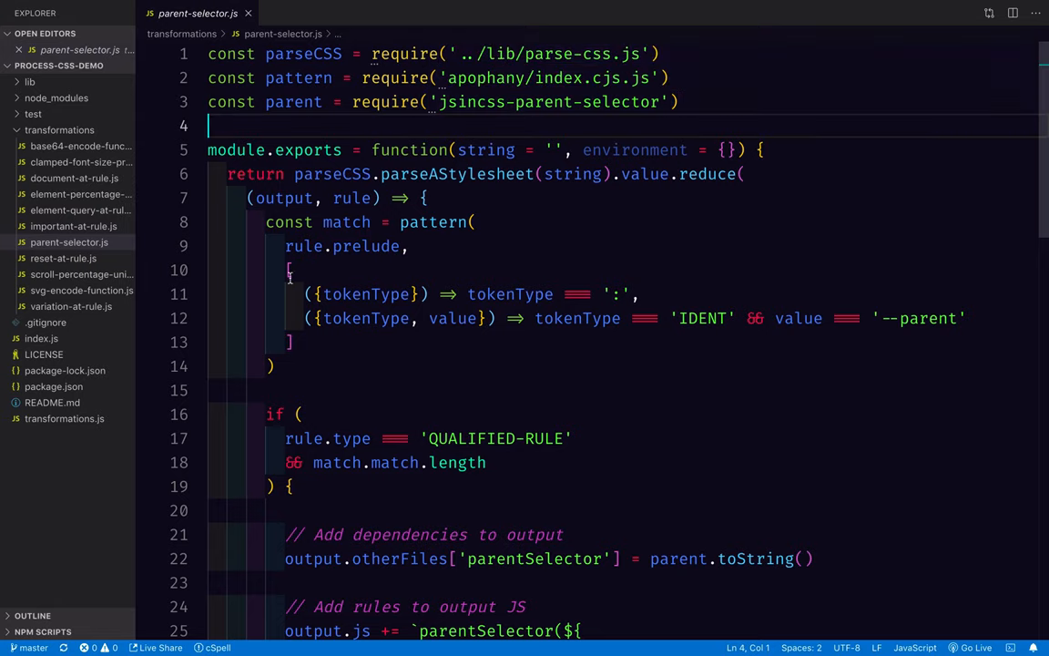
pyautogui.moveTo(258, 217)
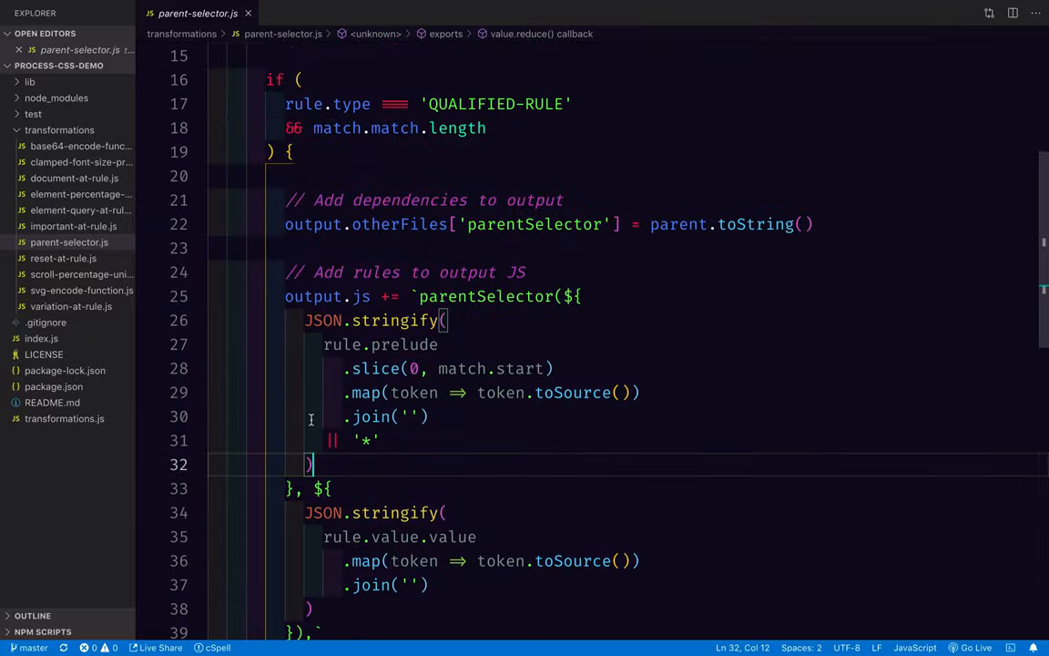
pyautogui.scroll(-3)
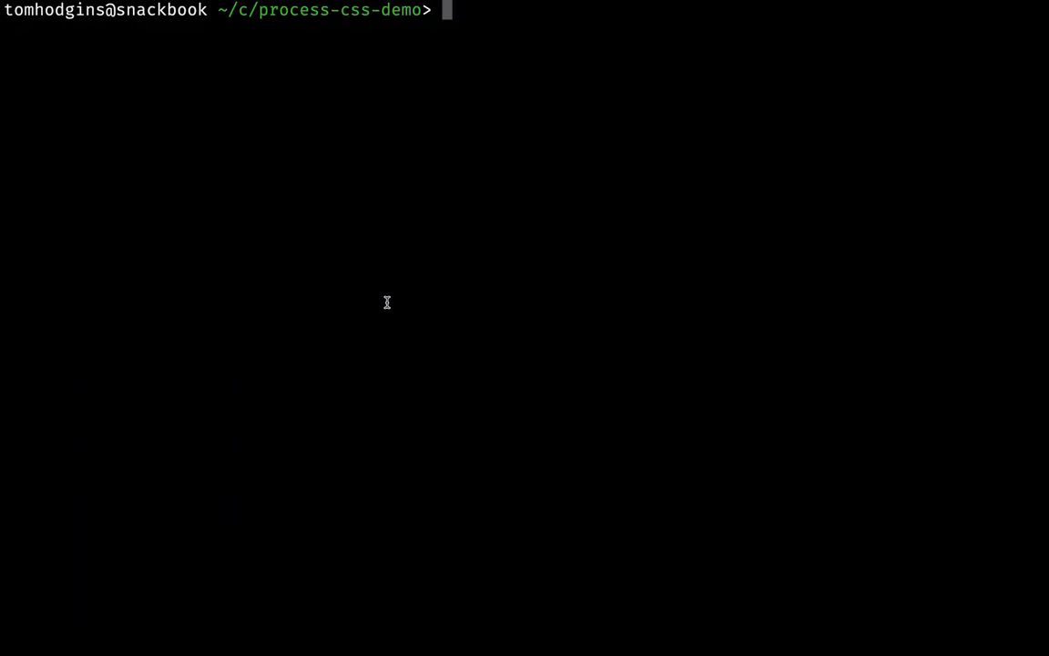
# Run preprocess without arguments and review the help's usage, options and data option.
pyautogui.write("preprocess 'div {border: 1px solid; width: 500px; height:...")
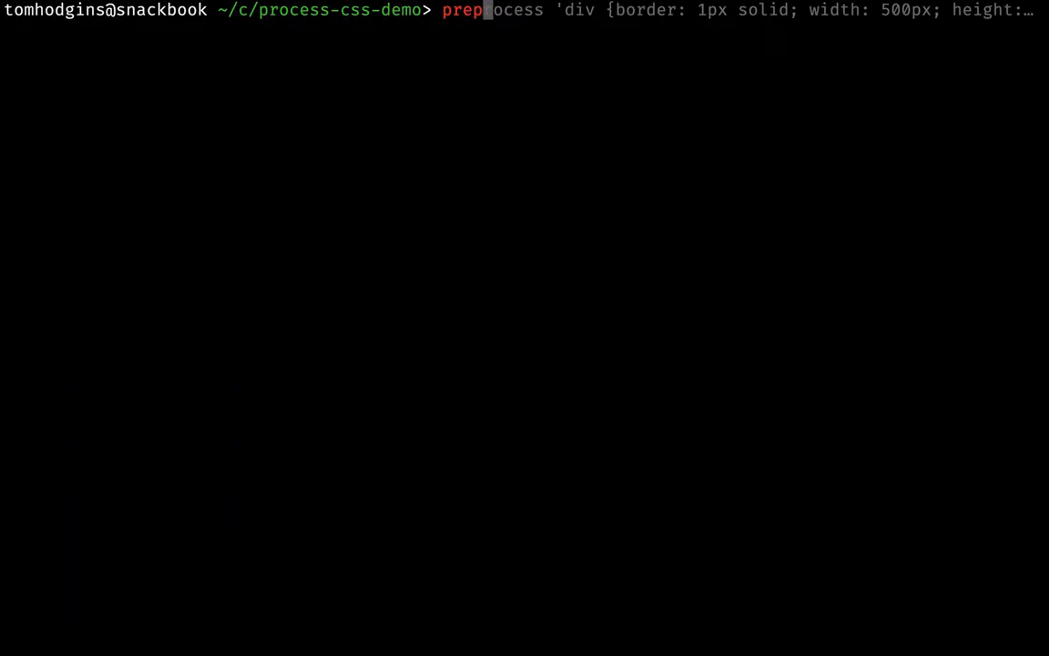
pyautogui.press('Return')
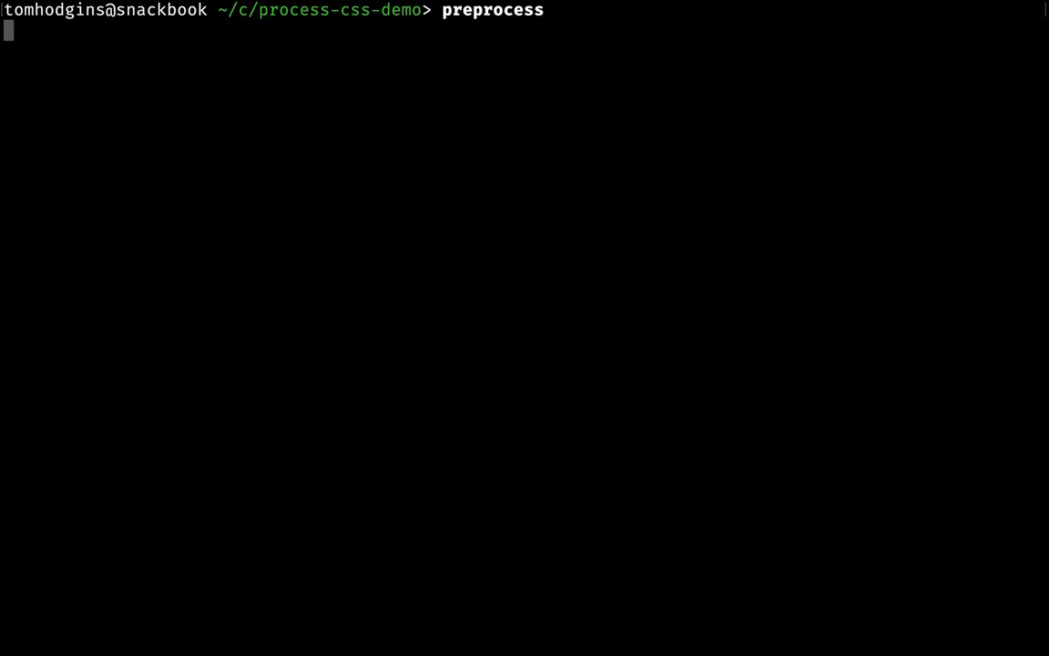
pyautogui.press('Return')
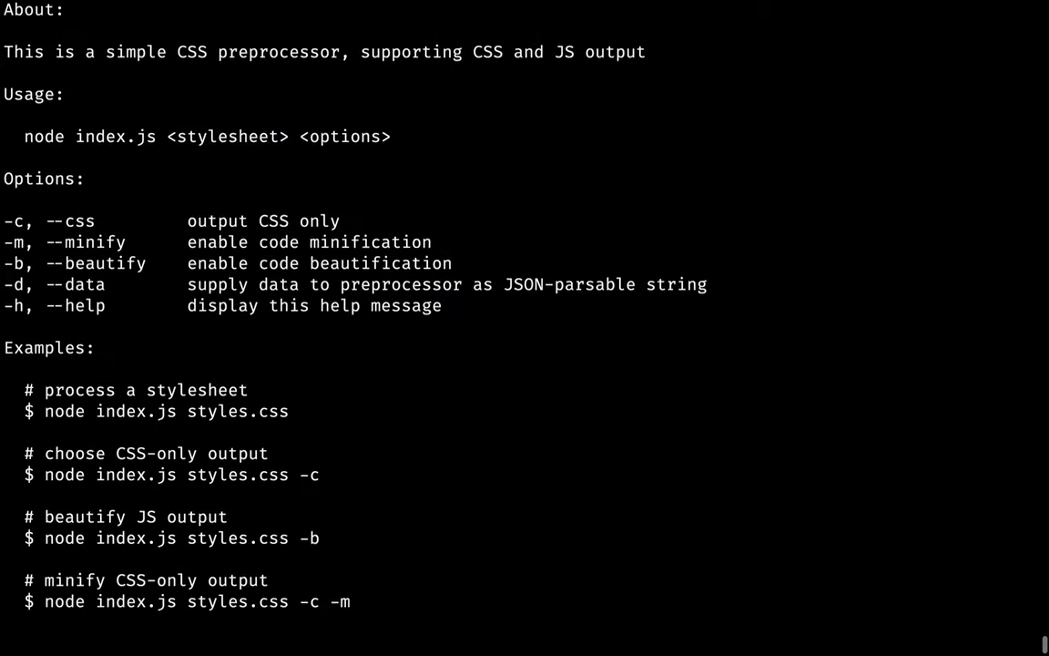
pyautogui.scroll(3)
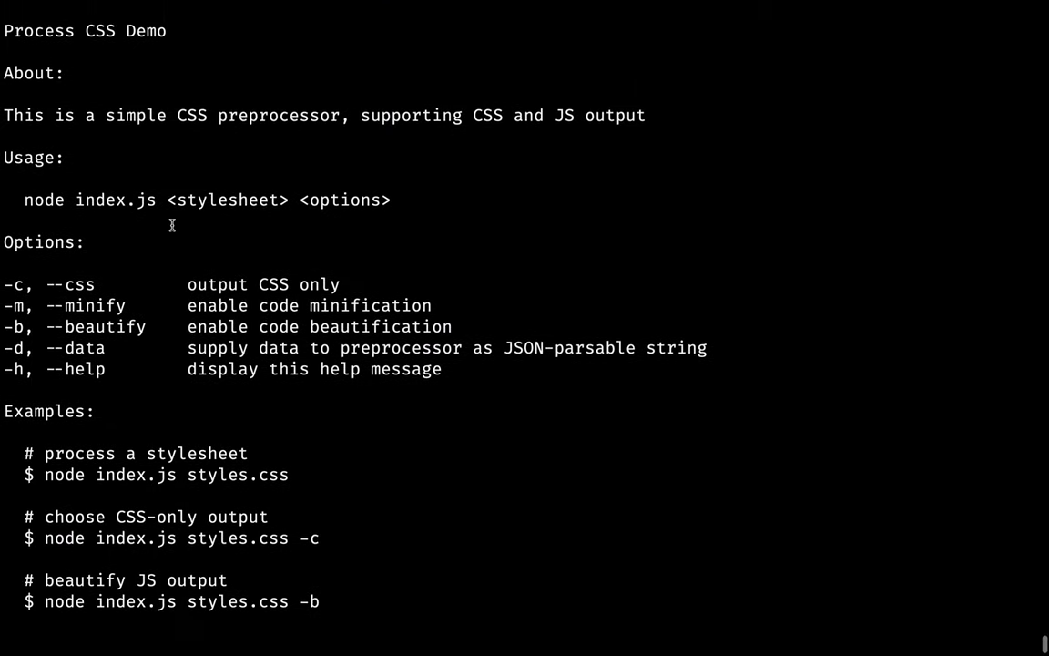
pyautogui.doubleClick(70, 284)
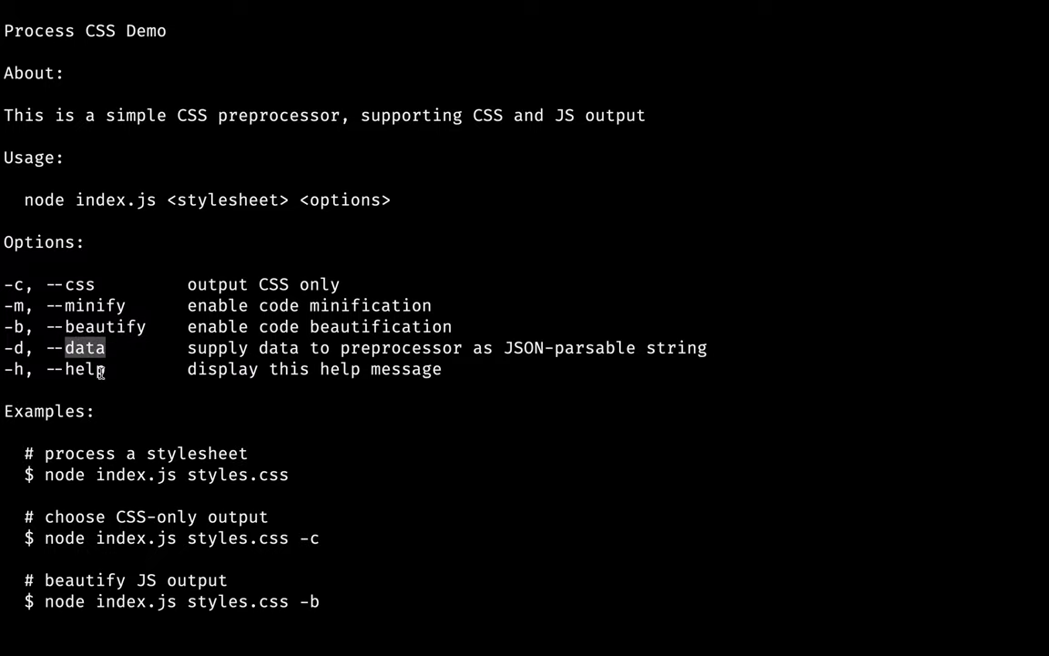
pyautogui.scroll(-3)
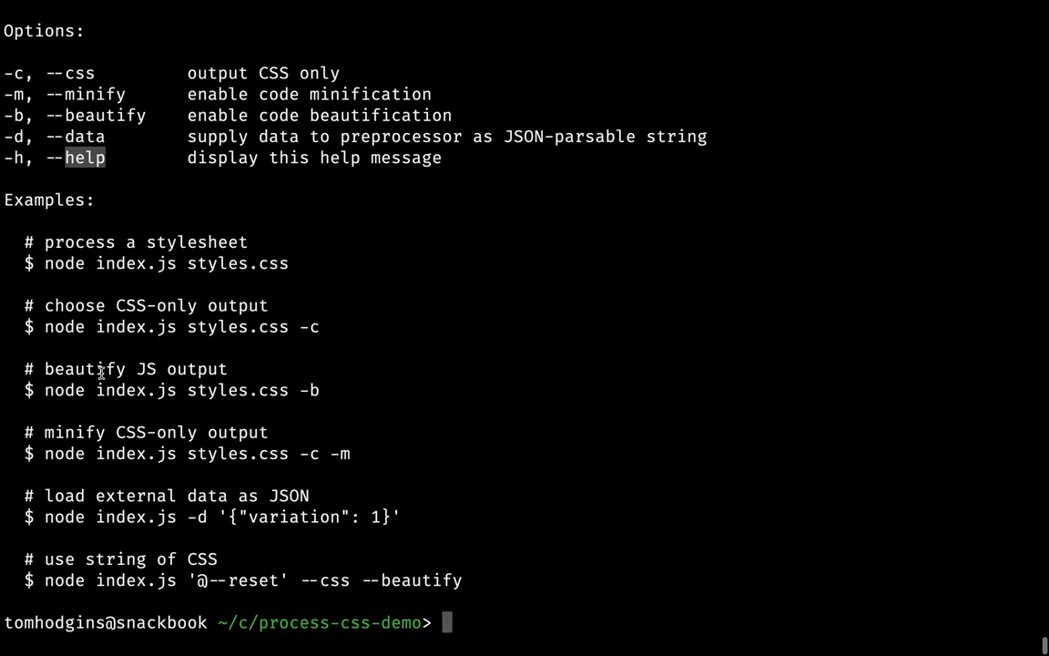
# Compile 'a {}' to JavaScript output, then to CSS only with --css.
pyautogui.write('preprocess')
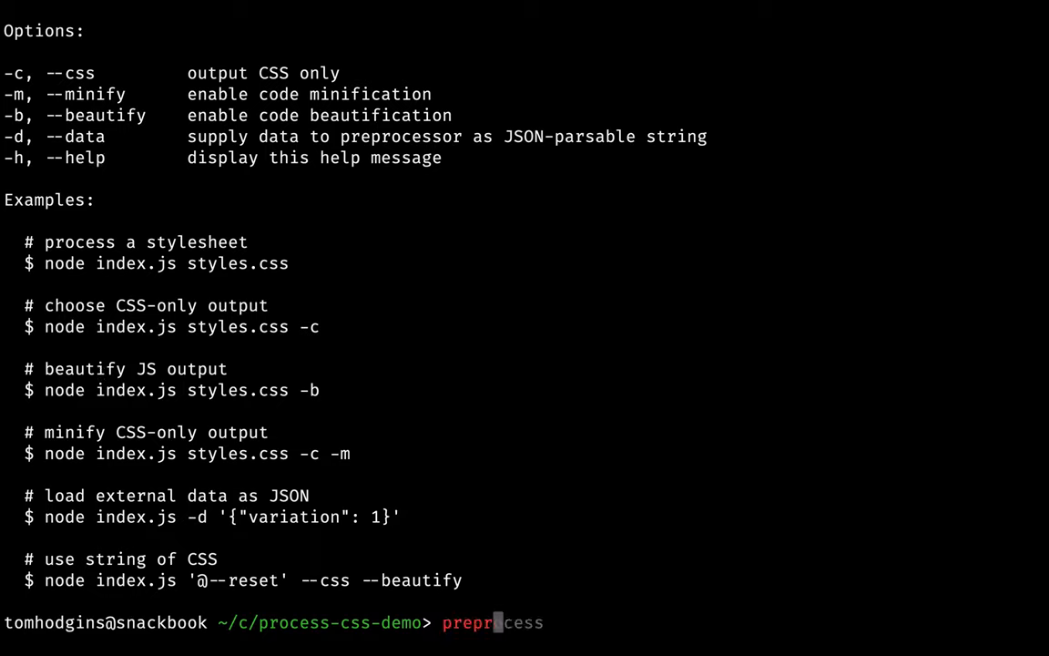
pyautogui.write("'")
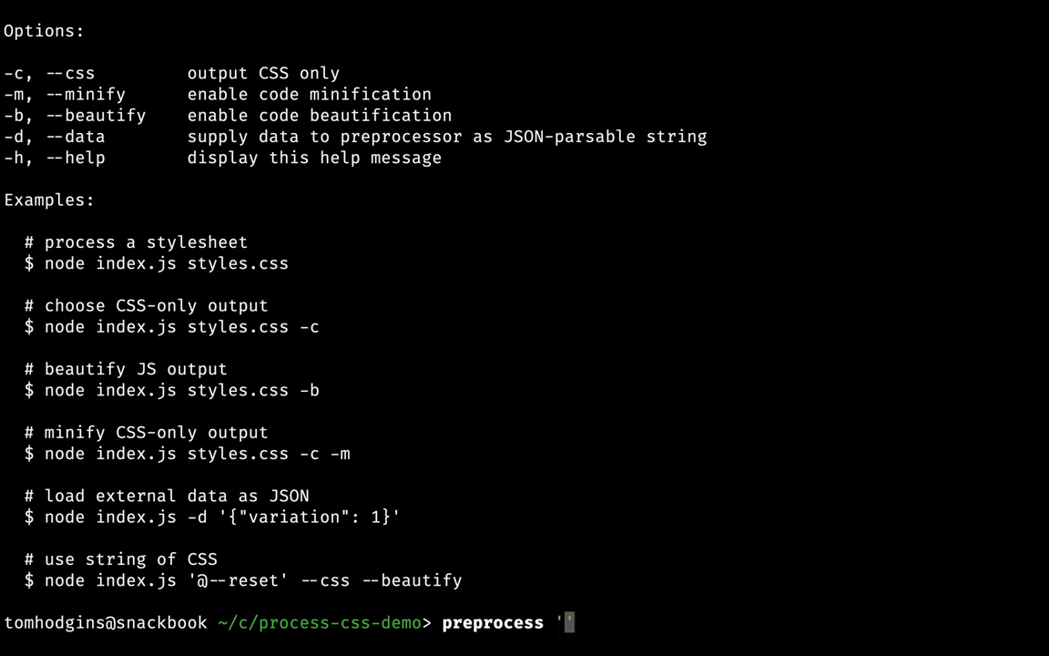
pyautogui.write("a {}' --css")
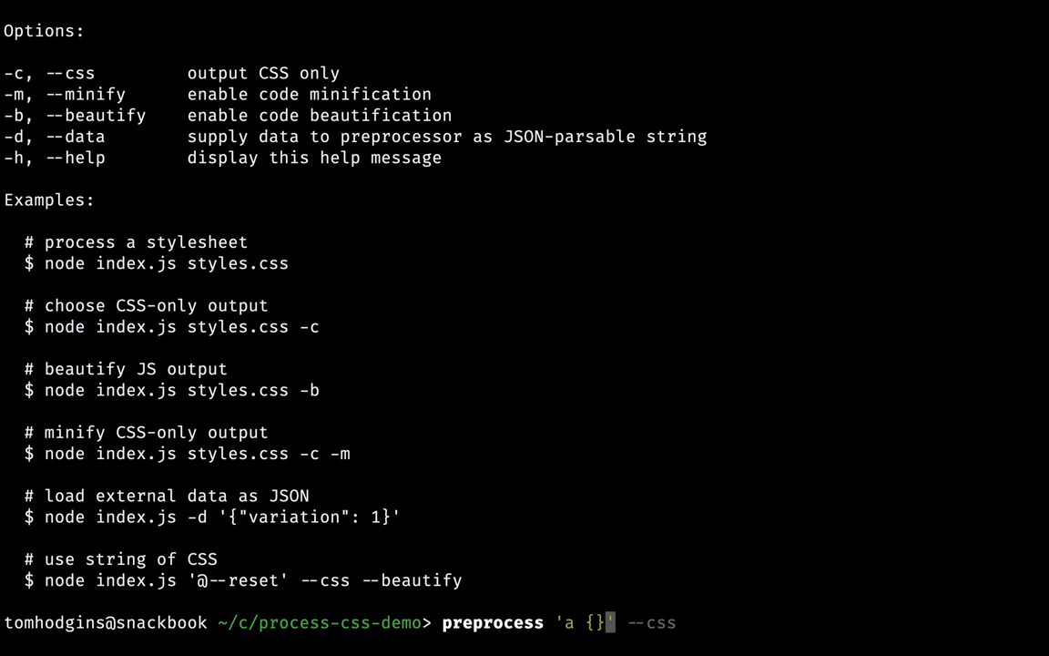
pyautogui.press('Return')
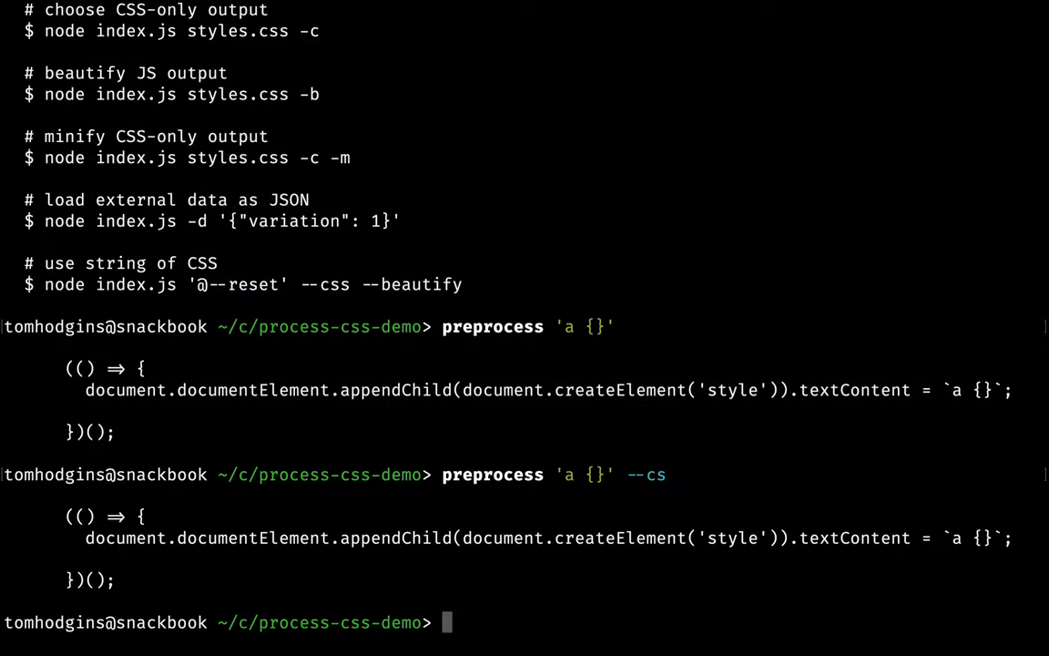
pyautogui.write("preprocess 'a {}' --cs")
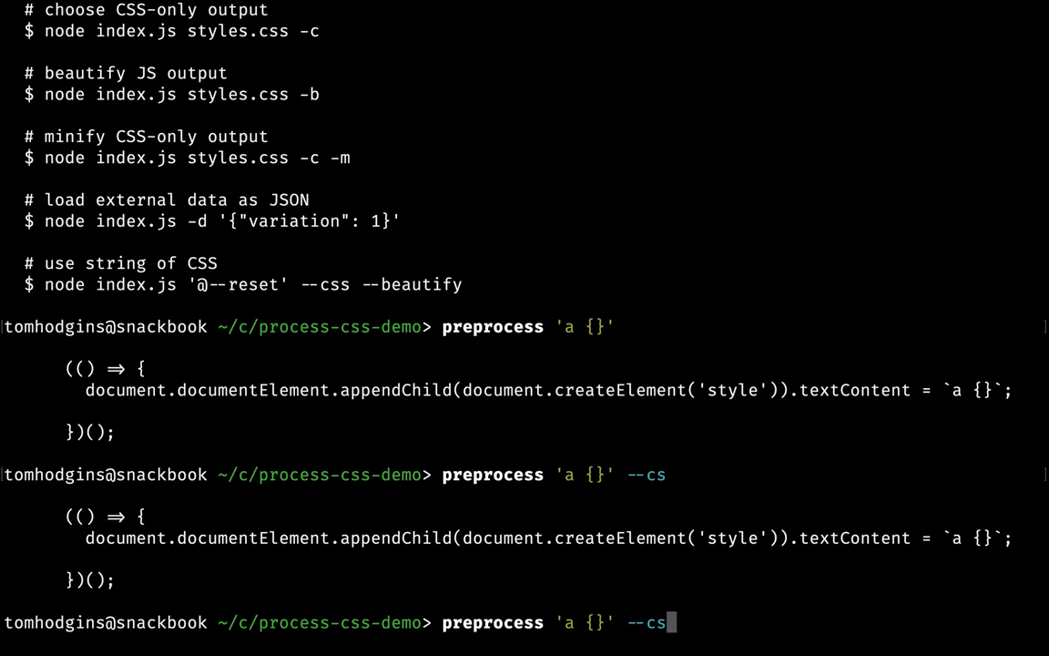
pyautogui.press('Return')
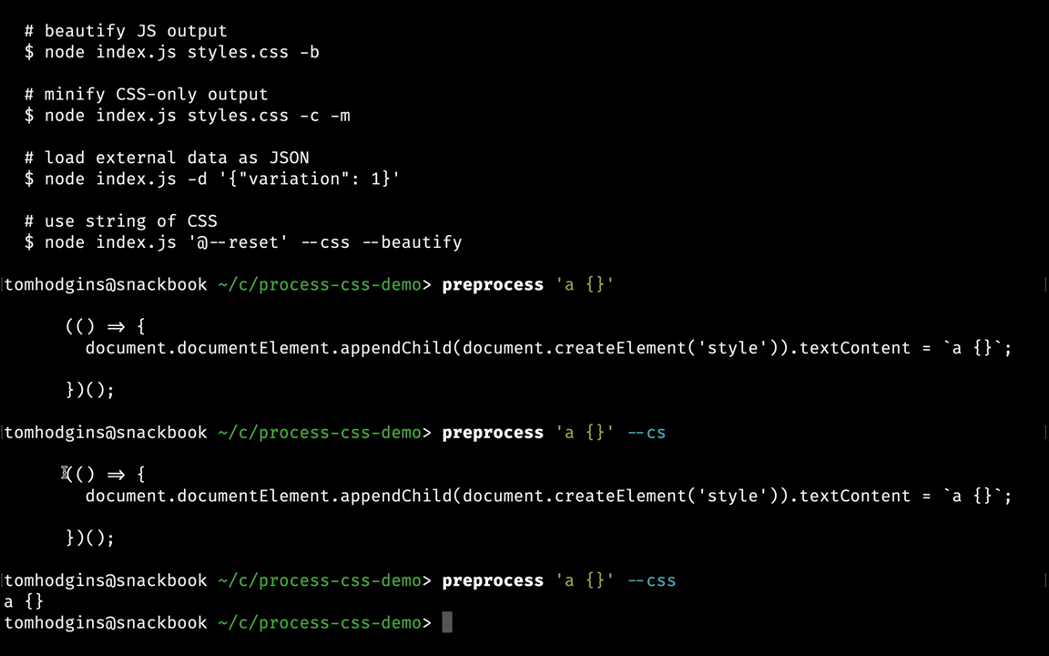
pyautogui.moveTo(60, 473); pyautogui.dragTo(114, 538)
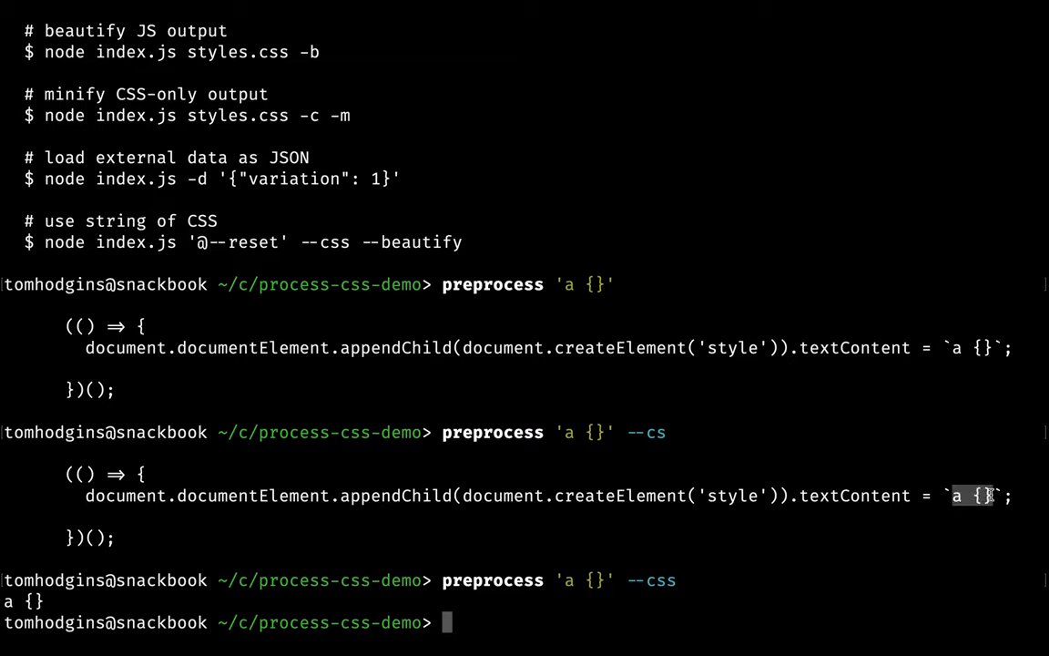
pyautogui.moveTo(126, 502)
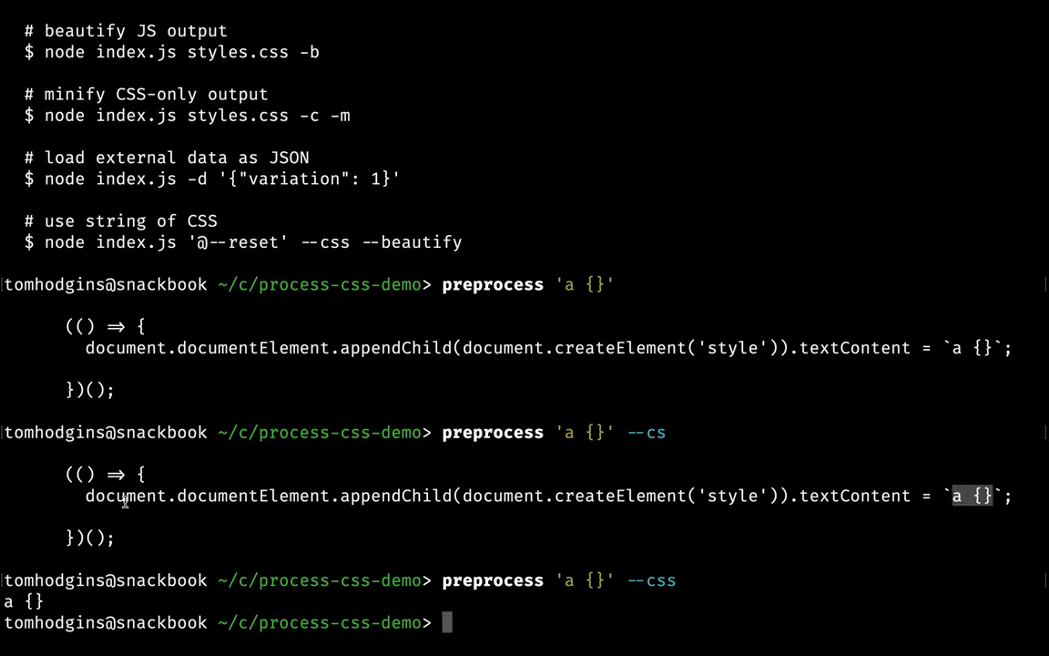
pyautogui.moveTo(460, 482)
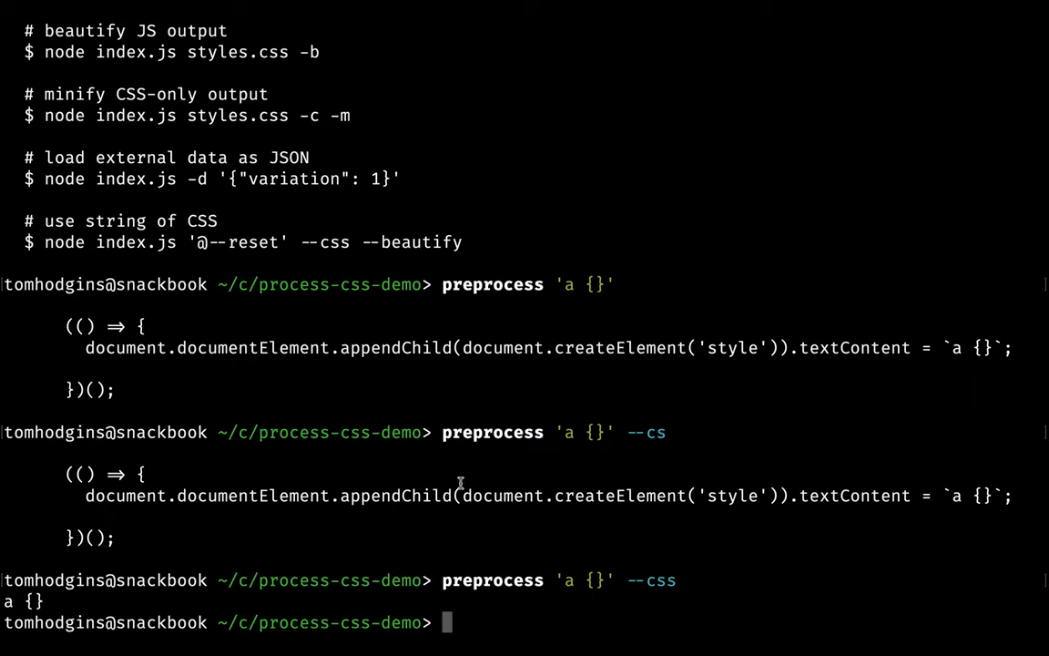
pyautogui.moveTo(534, 567)
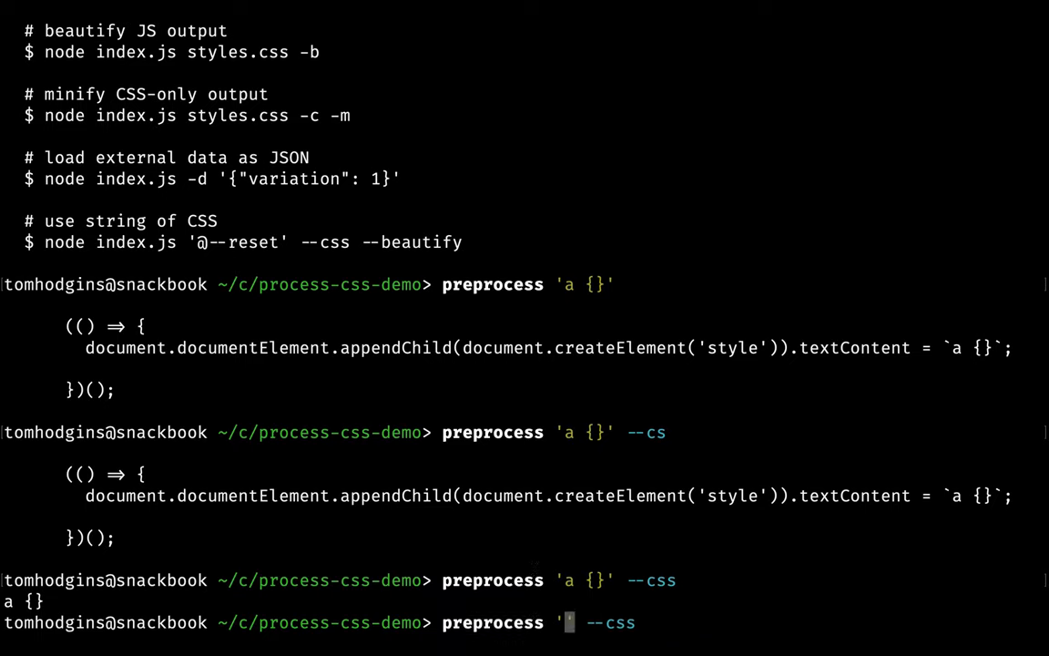
# Compile '@--reset;' as beautified CSS, then edit it to scope to div.
pyautogui.write('@--reset;')
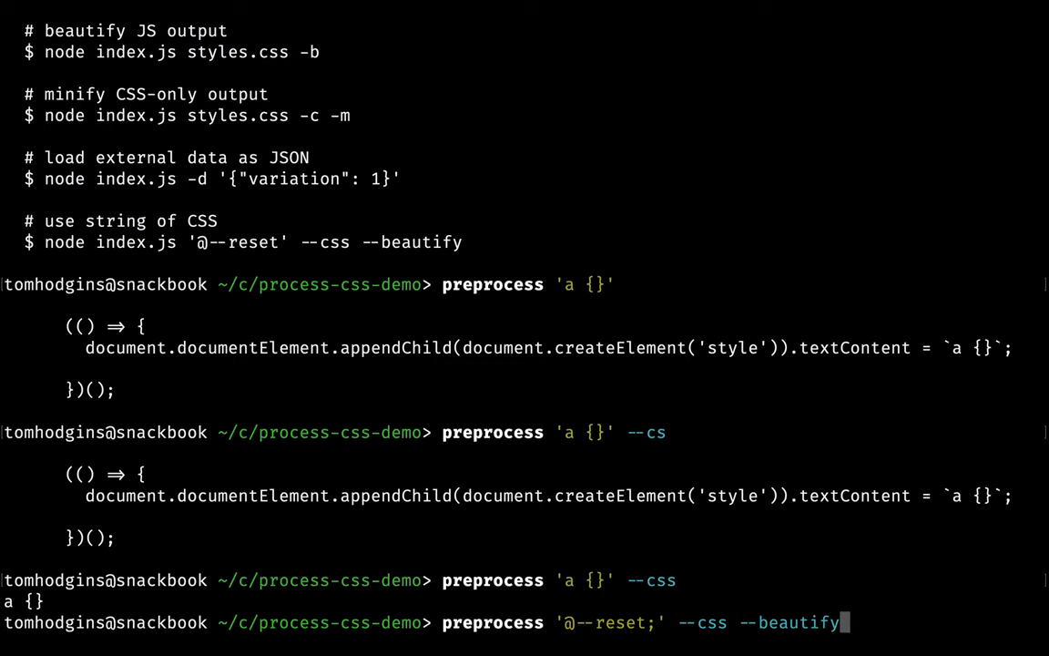
pyautogui.press('Return')
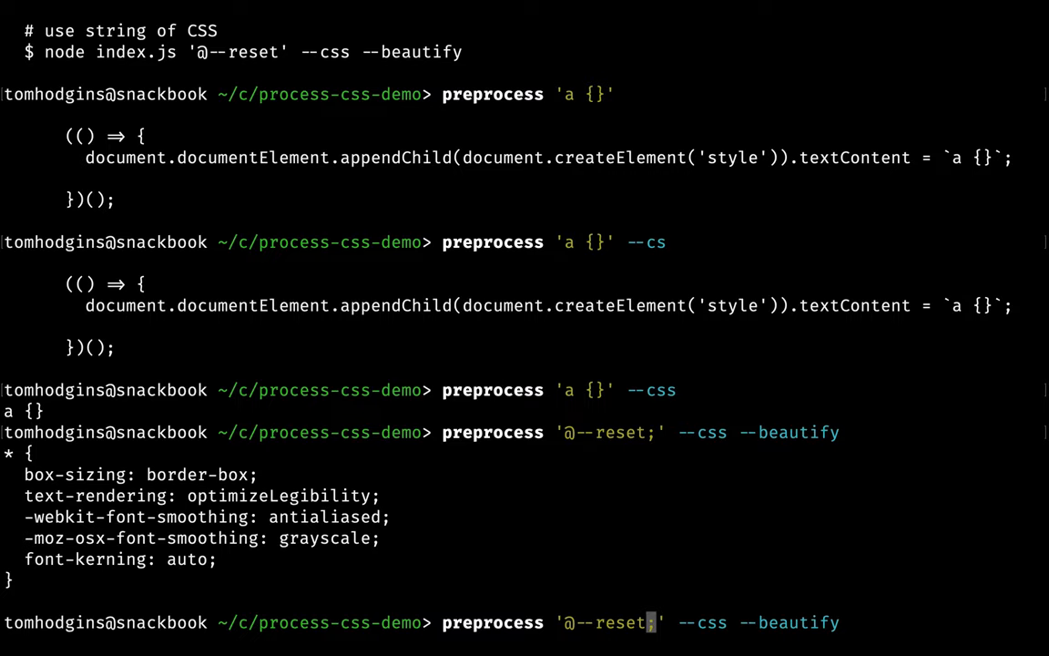
pyautogui.write('div')
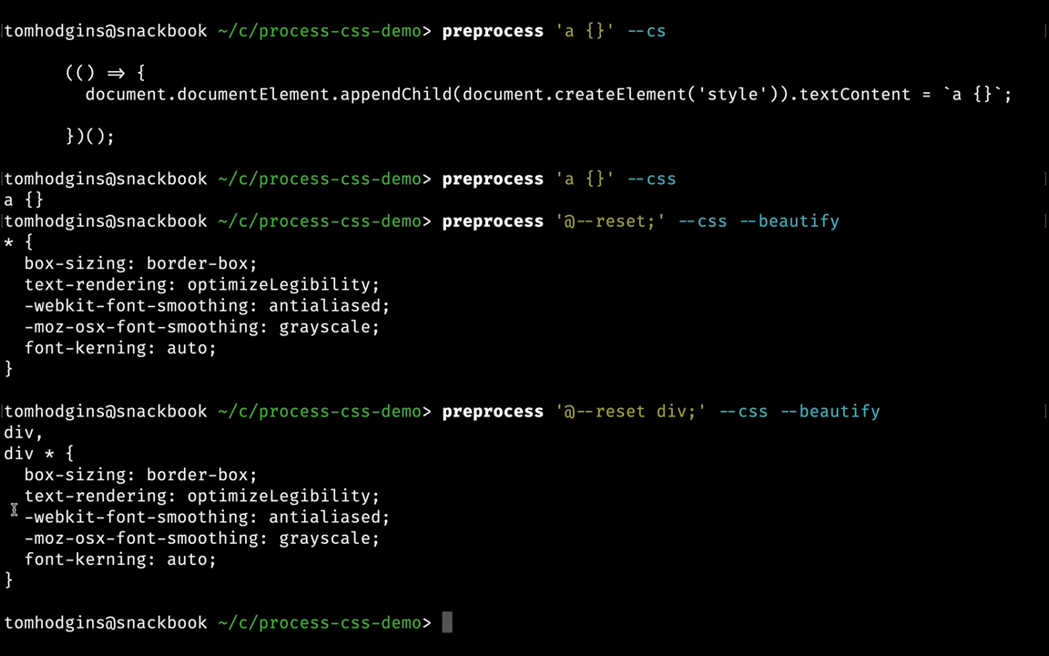
pyautogui.doubleClick(17, 432)
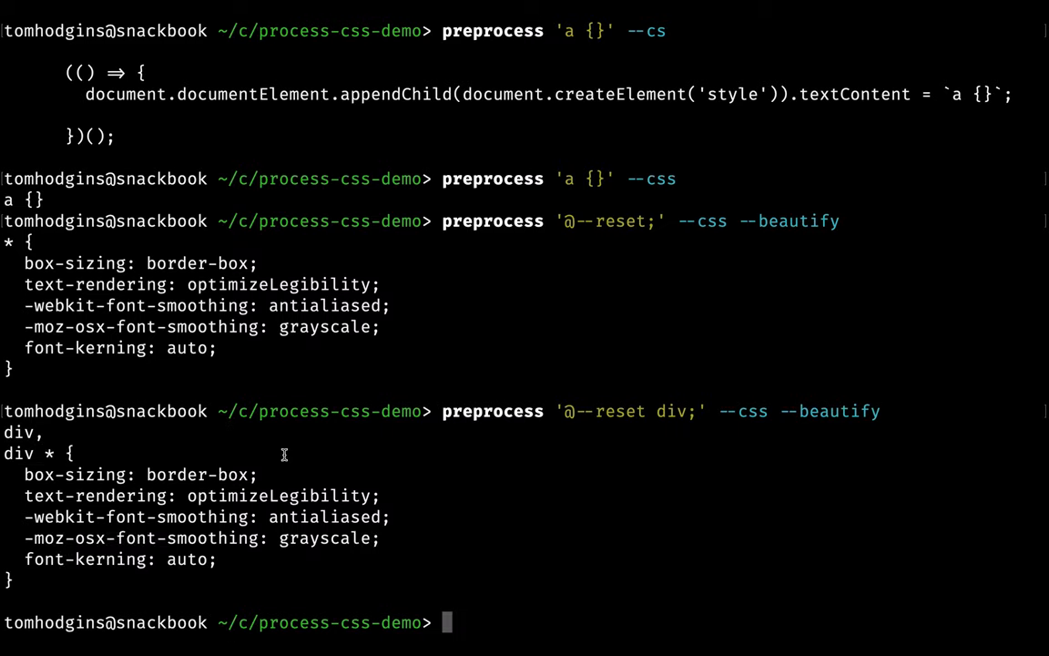
pyautogui.moveTo(488, 613)
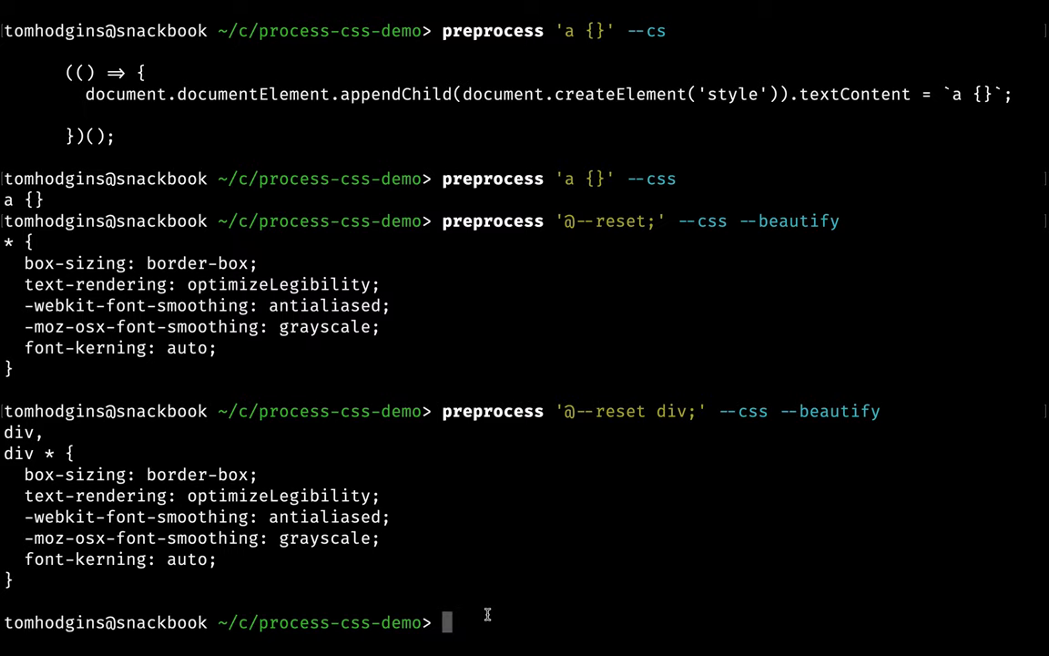
# Rework the '@--reset div;' command into an iframe height calc(100--ew / (16/9)) rule and run it.
pyautogui.write("preprocess '@--reset div;' --css --beautify")
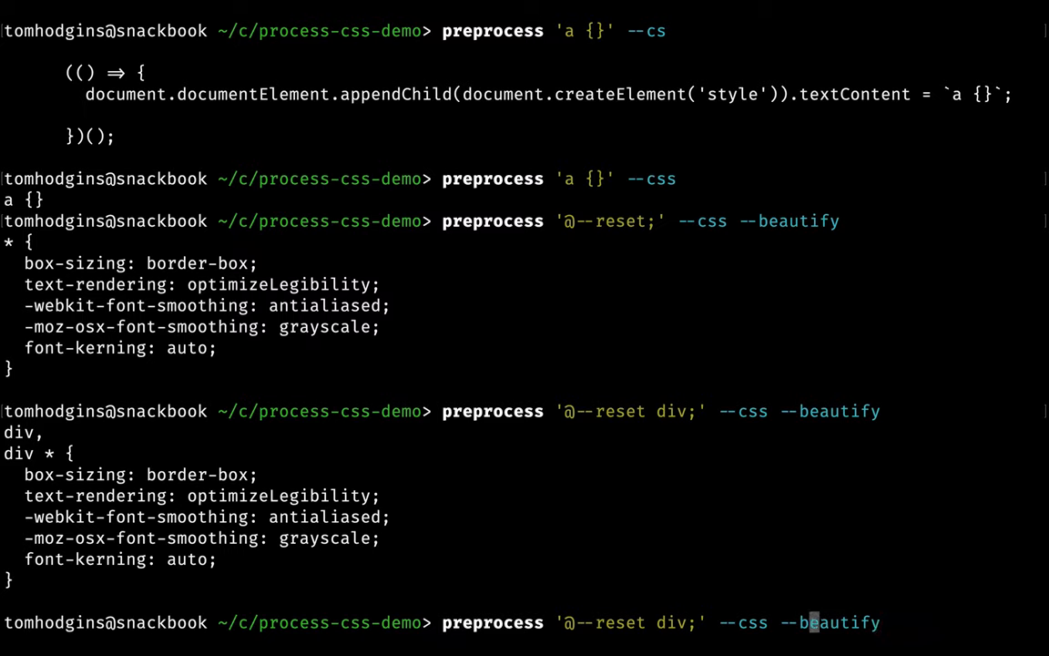
pyautogui.moveTo(699, 622)
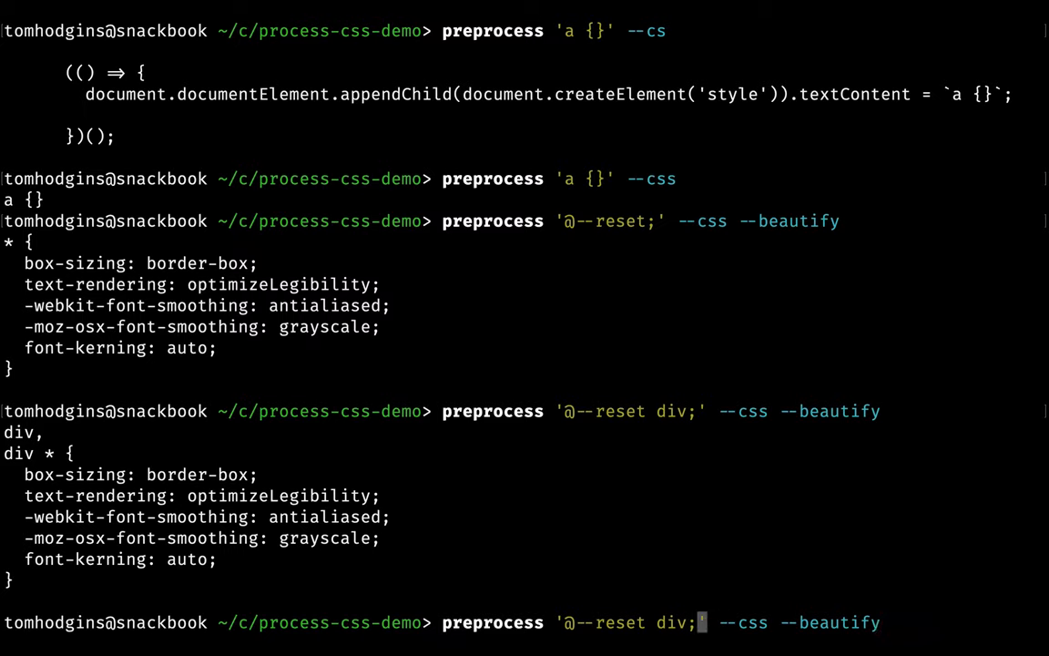
pyautogui.press('Backspace')
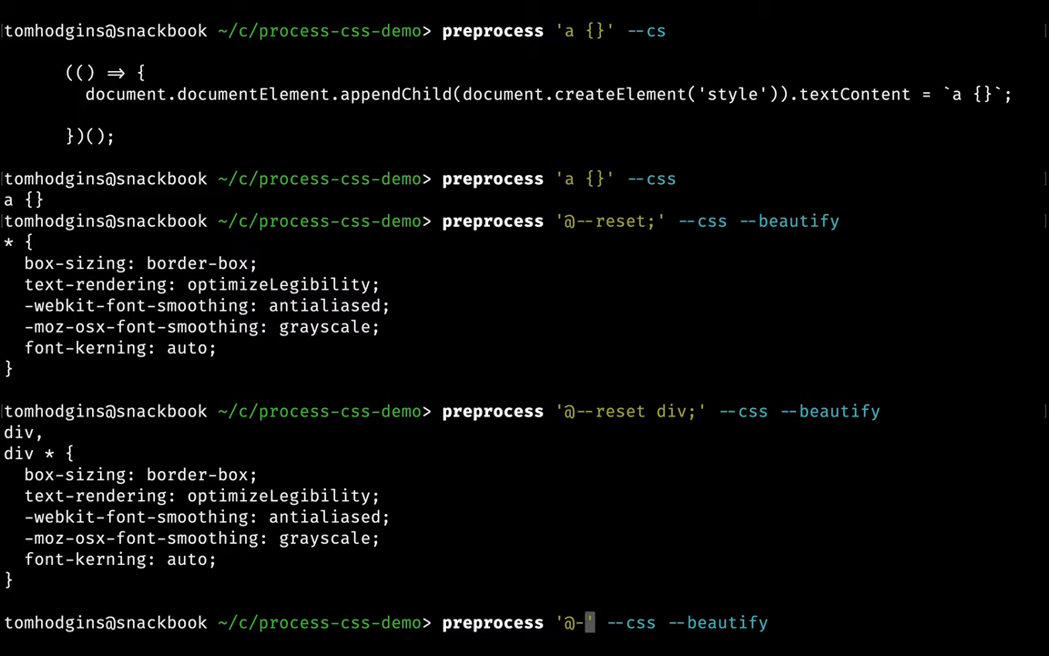
pyautogui.write('iframe { width: 100%;')
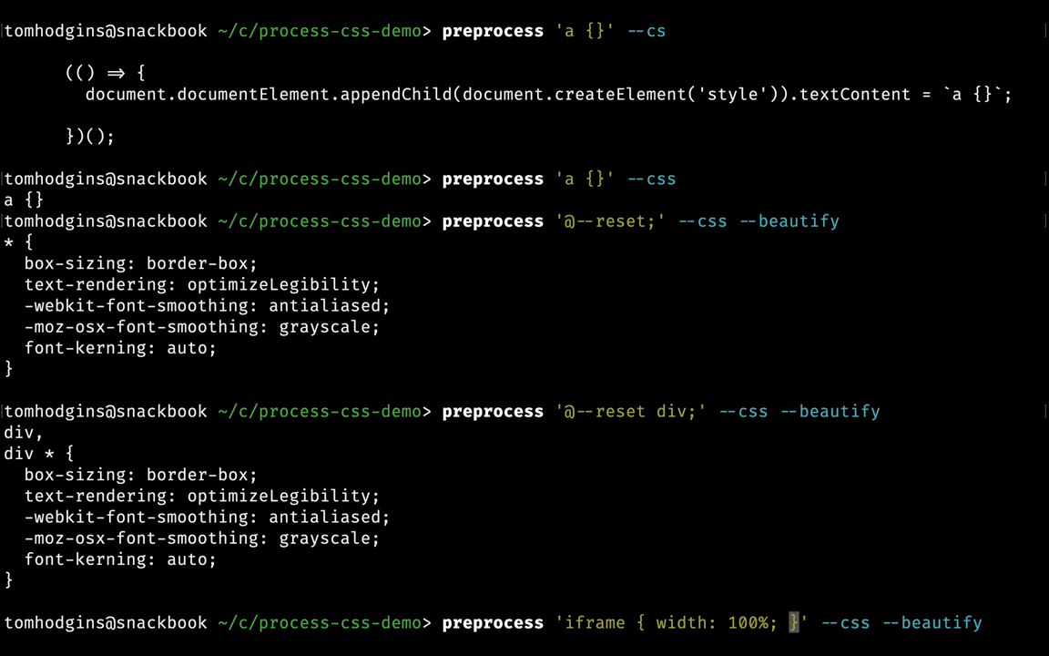
pyautogui.write('height:')
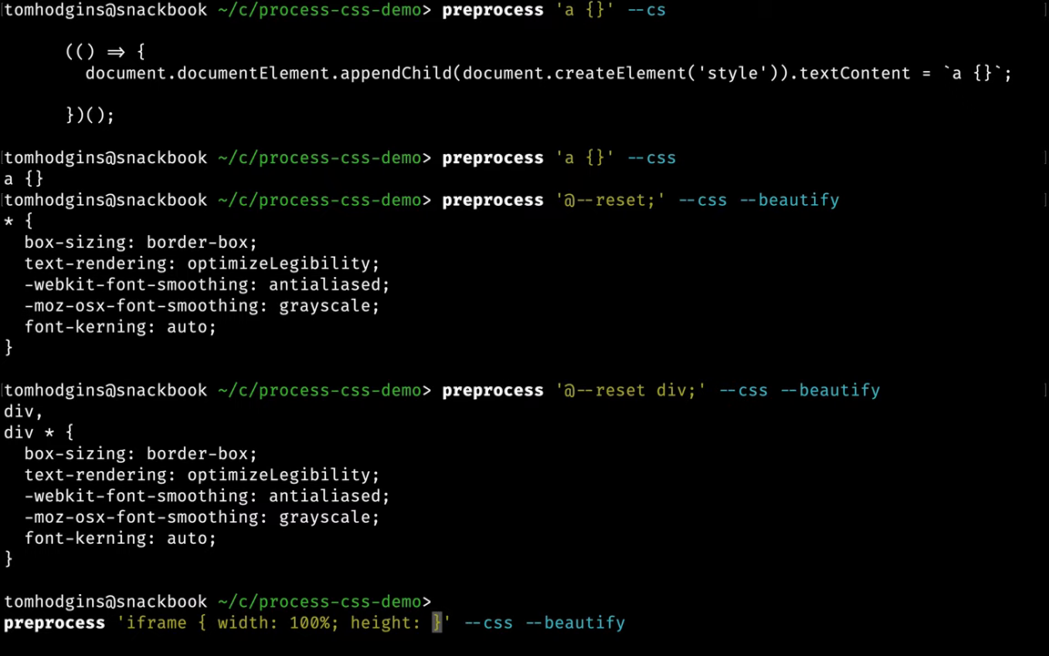
pyautogui.write('calx(')
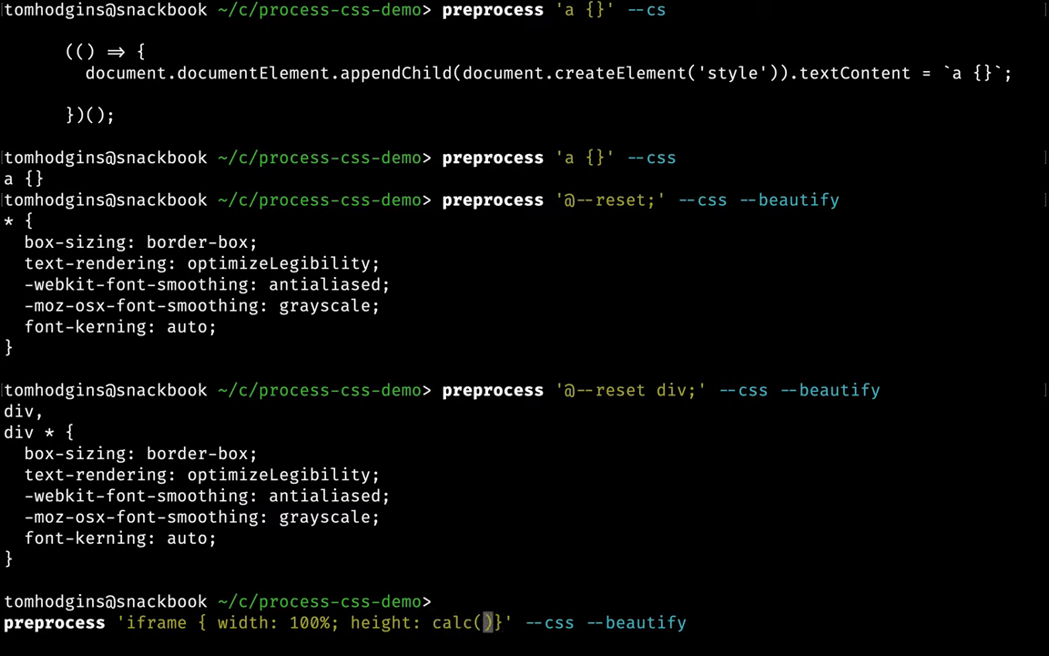
pyautogui.write('100% / (')
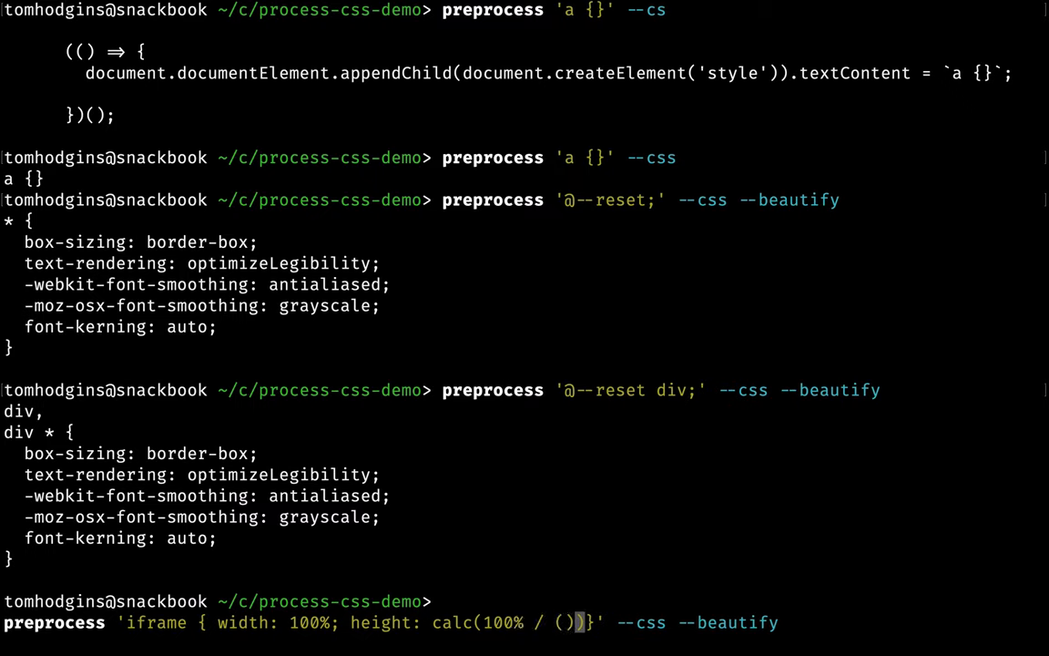
pyautogui.write('16/9/')
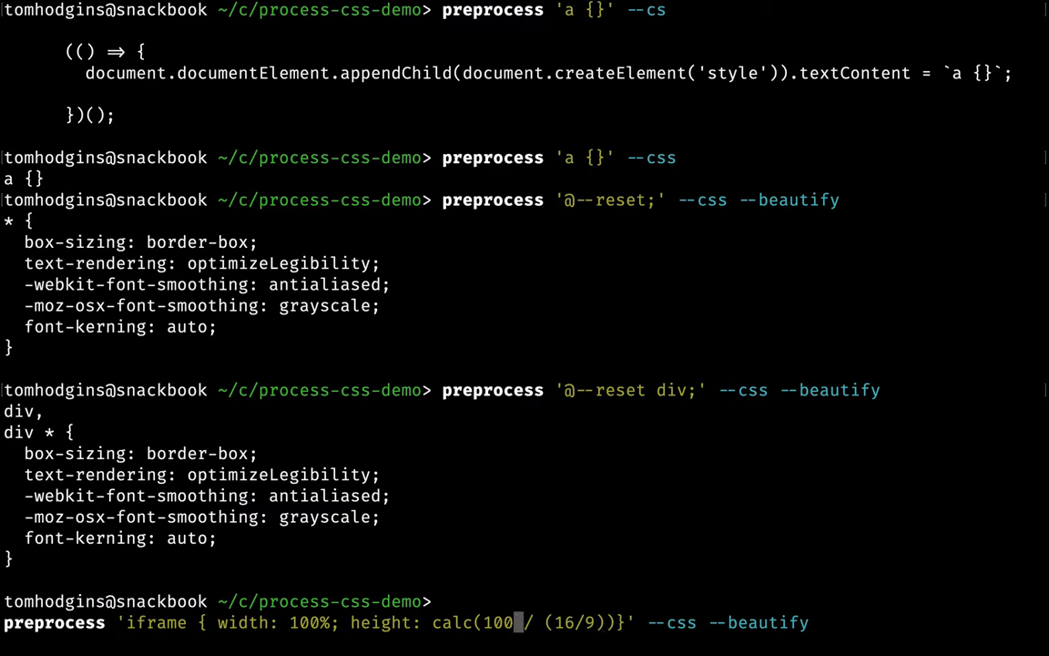
pyautogui.write('--ew')
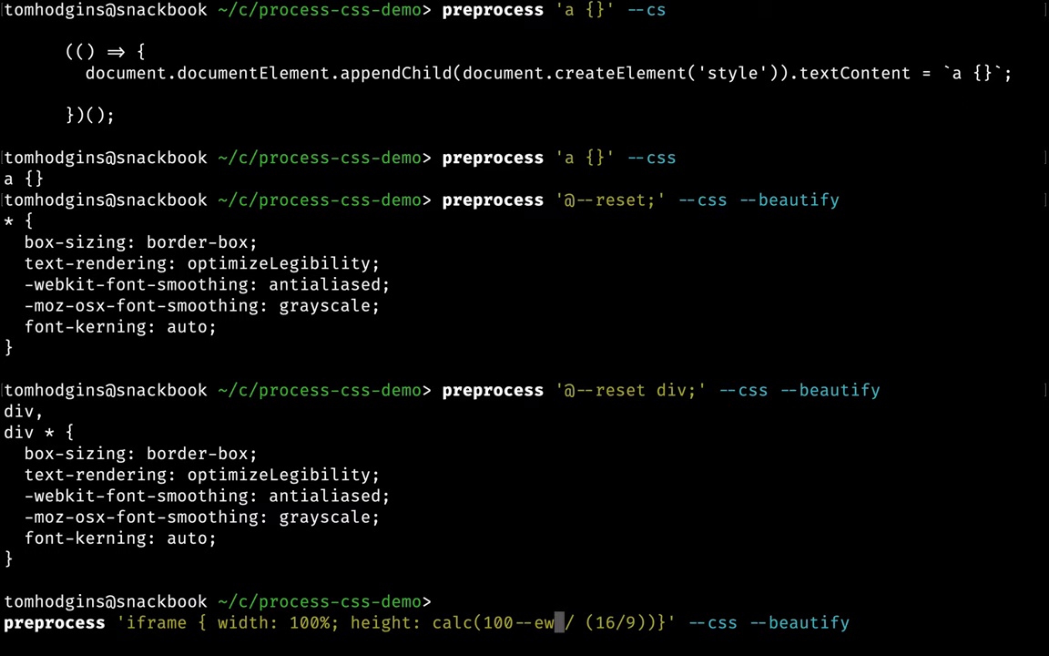
pyautogui.press('Right')
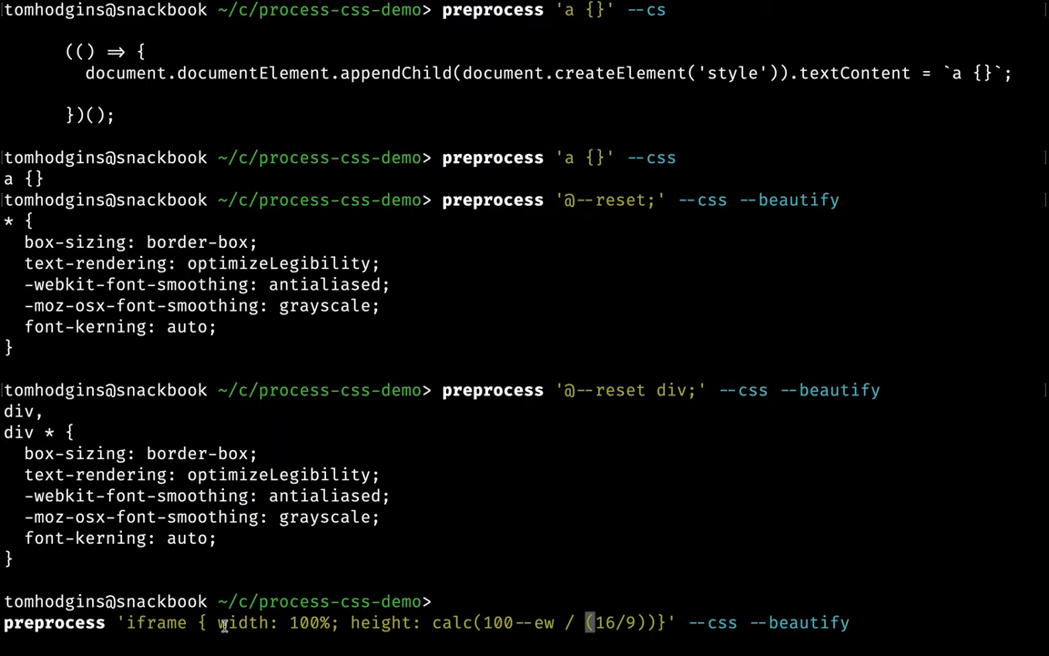
pyautogui.moveTo(811, 623)
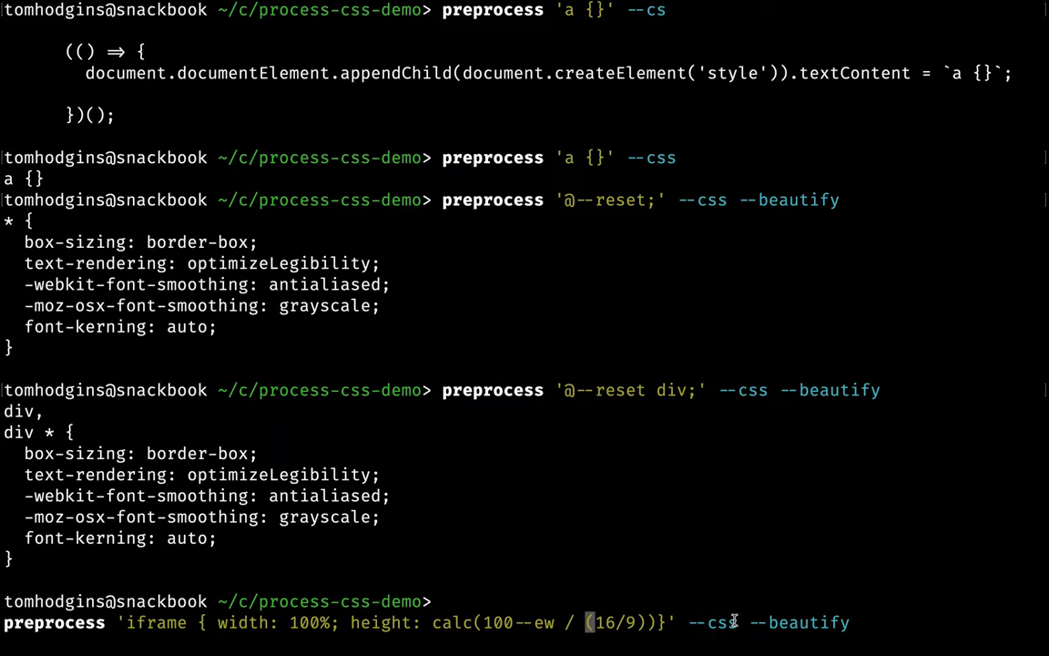
pyautogui.press('Return')
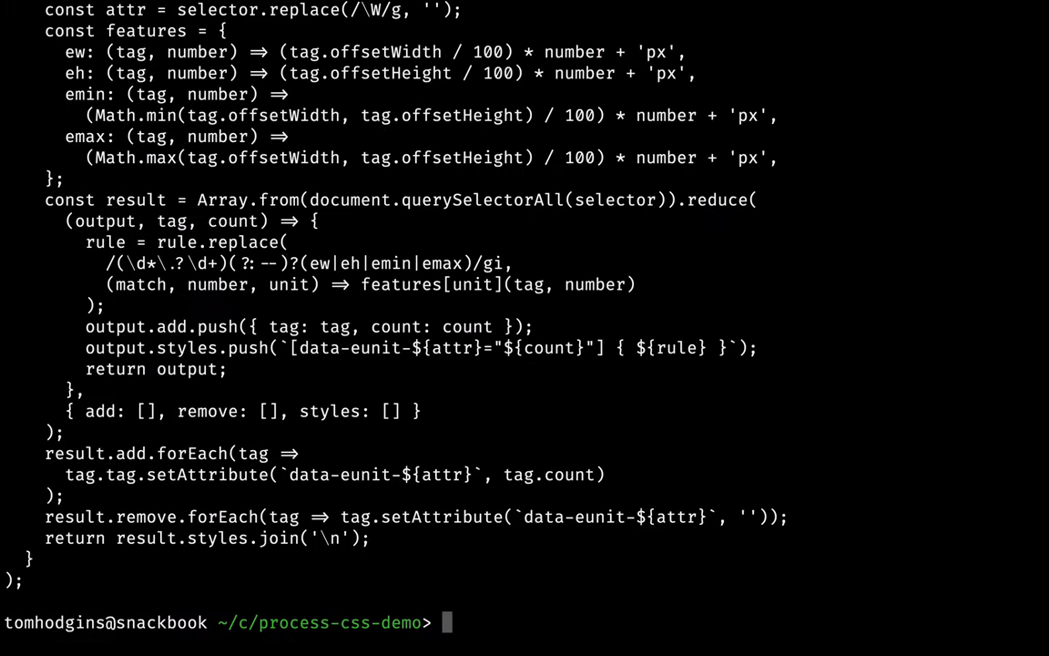
pyautogui.moveTo(472, 407)
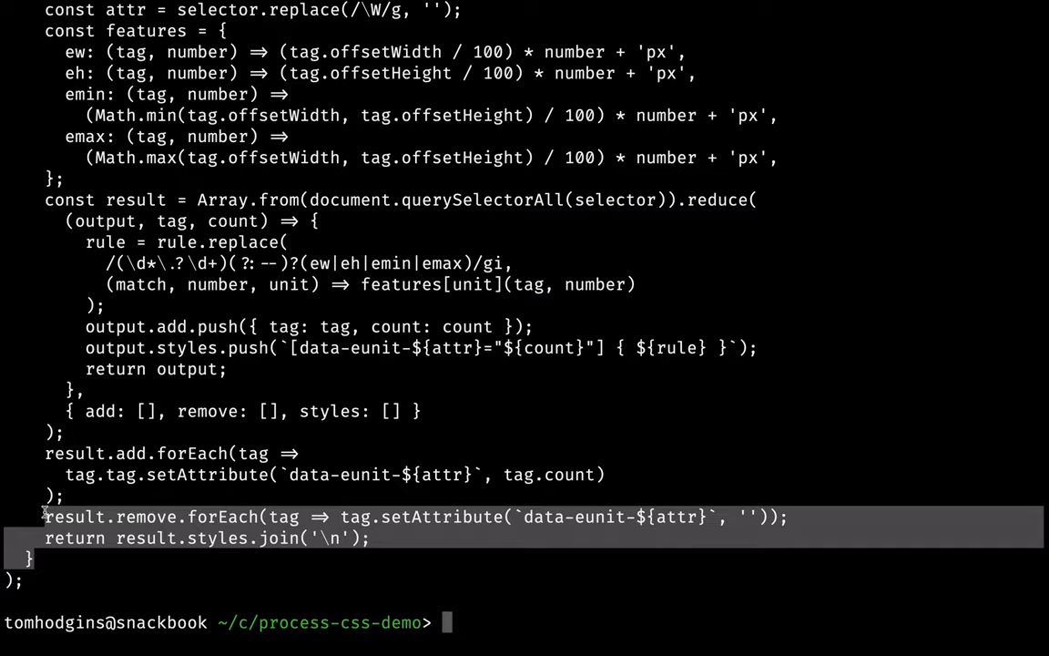
pyautogui.scroll(3)
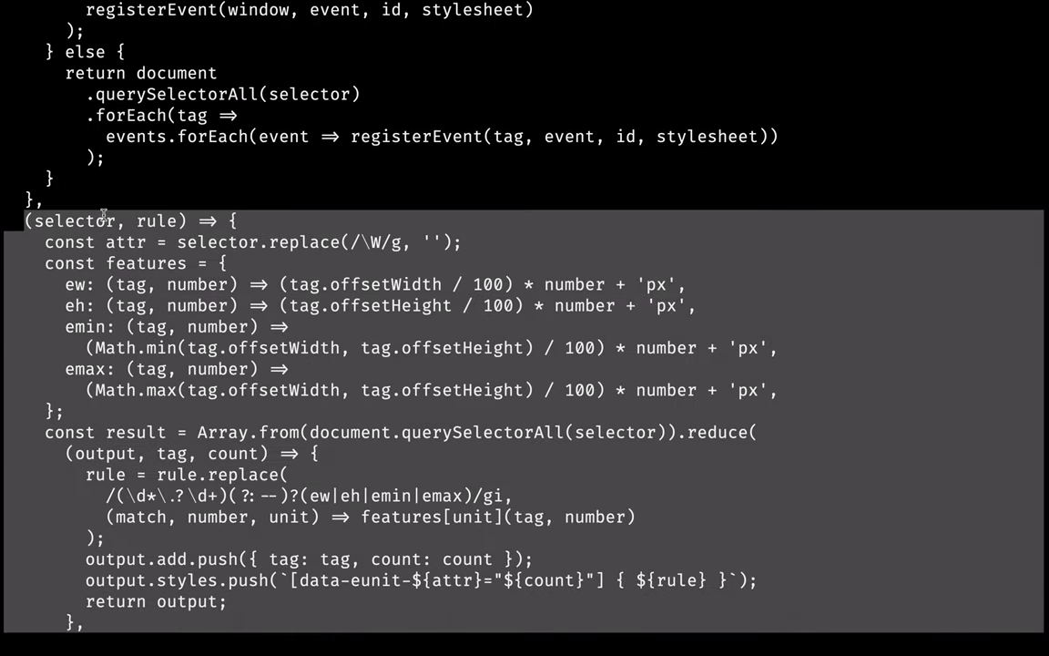
pyautogui.scroll(3)
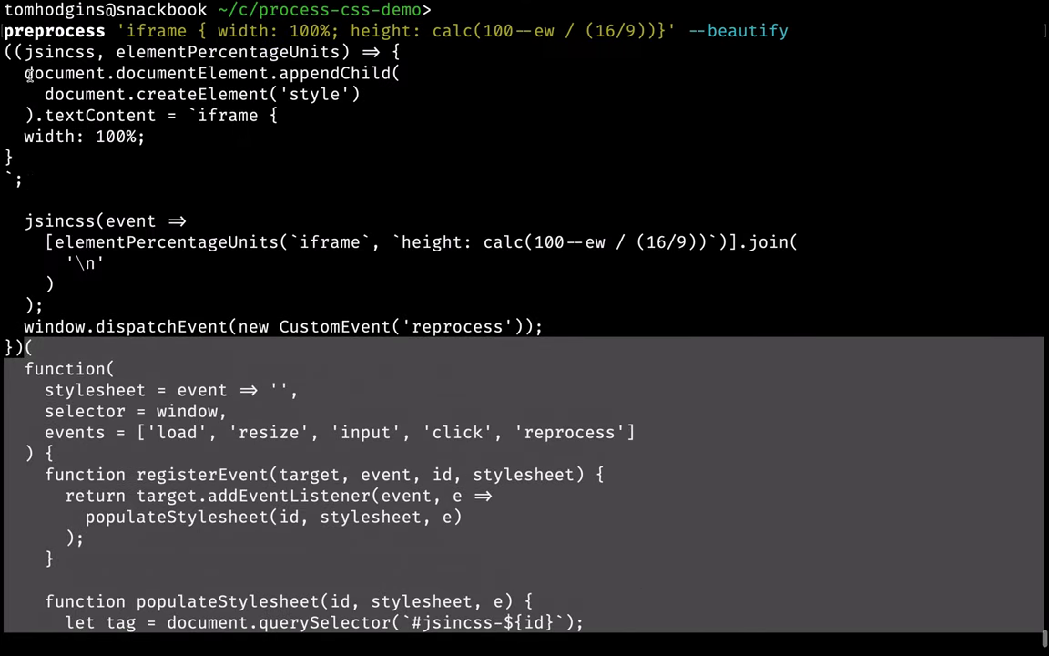
pyautogui.moveTo(71, 103)
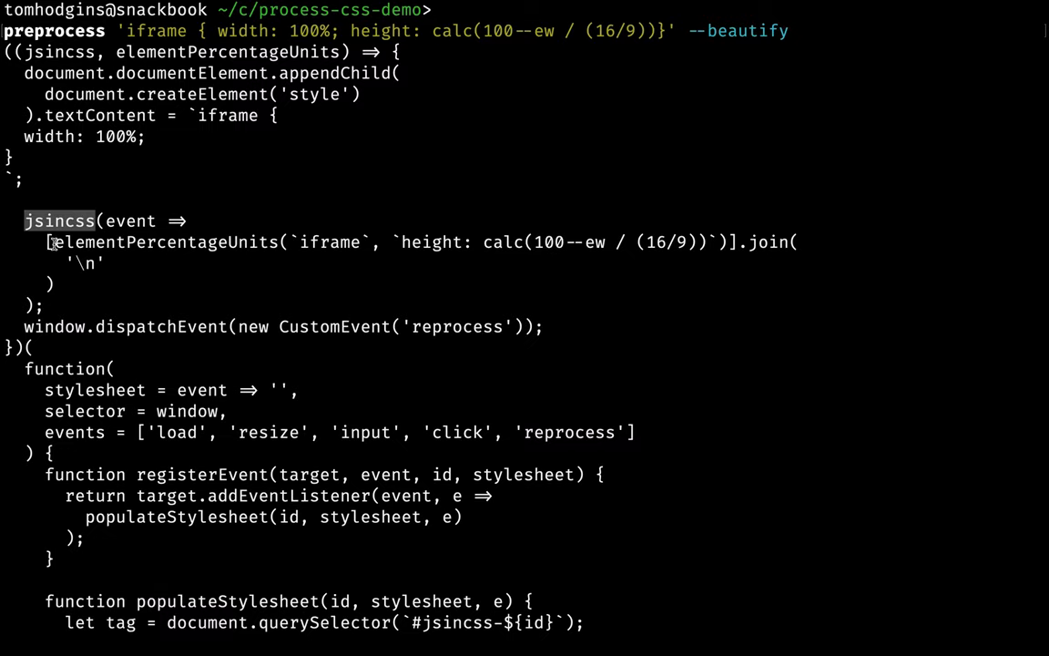
pyautogui.doubleClick(163, 242)
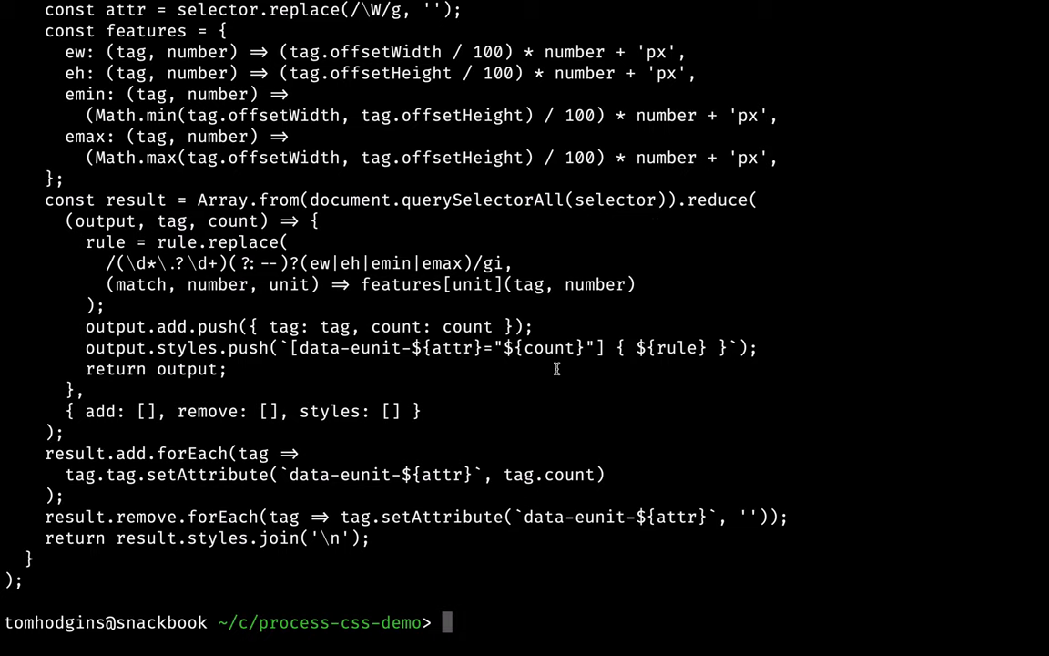
# Run preprocess '@--element p and (min-width: 600) { :--self { background: lime; } }' --beautify.
pyautogui.write("preprocess 'iframe { width: 100%; height: calc(100--ew / (16/9))}' --beautify")
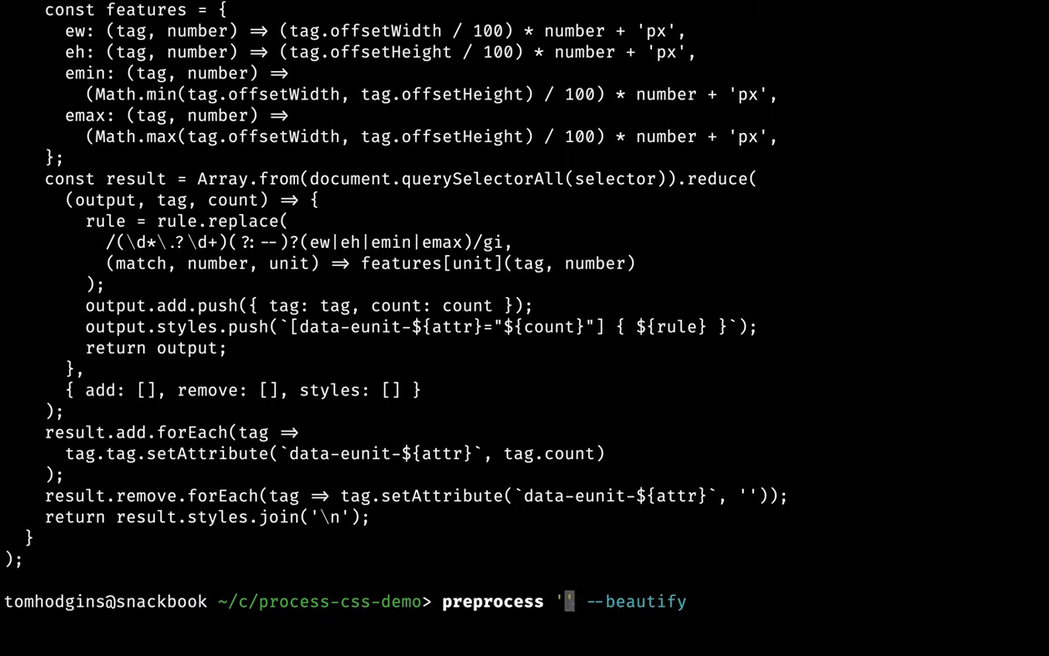
pyautogui.write('@--eleme')
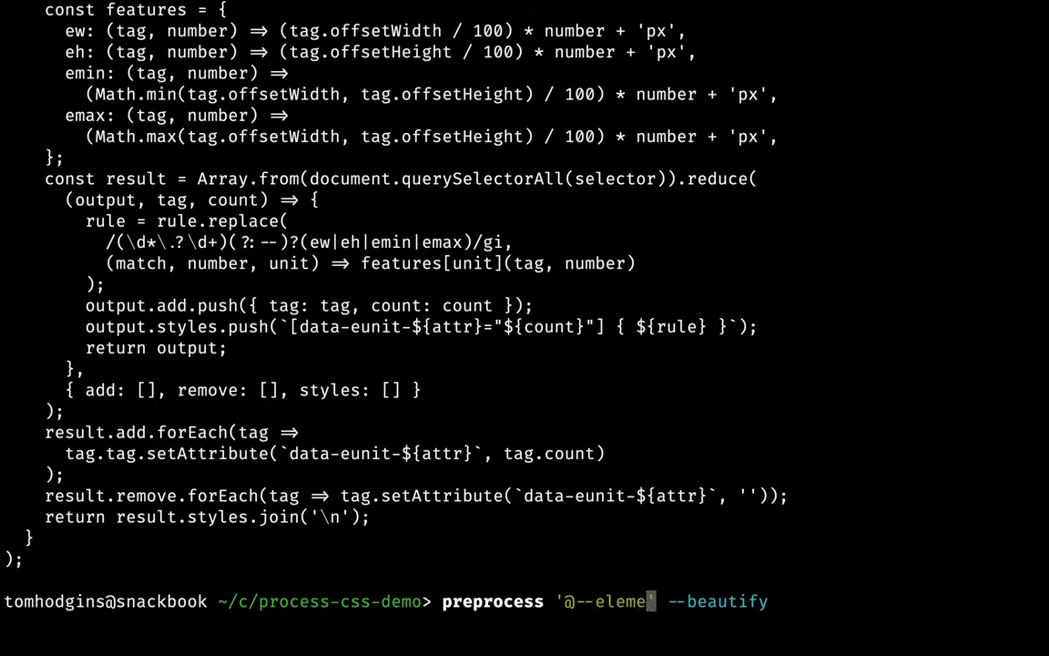
pyautogui.write('nt p')
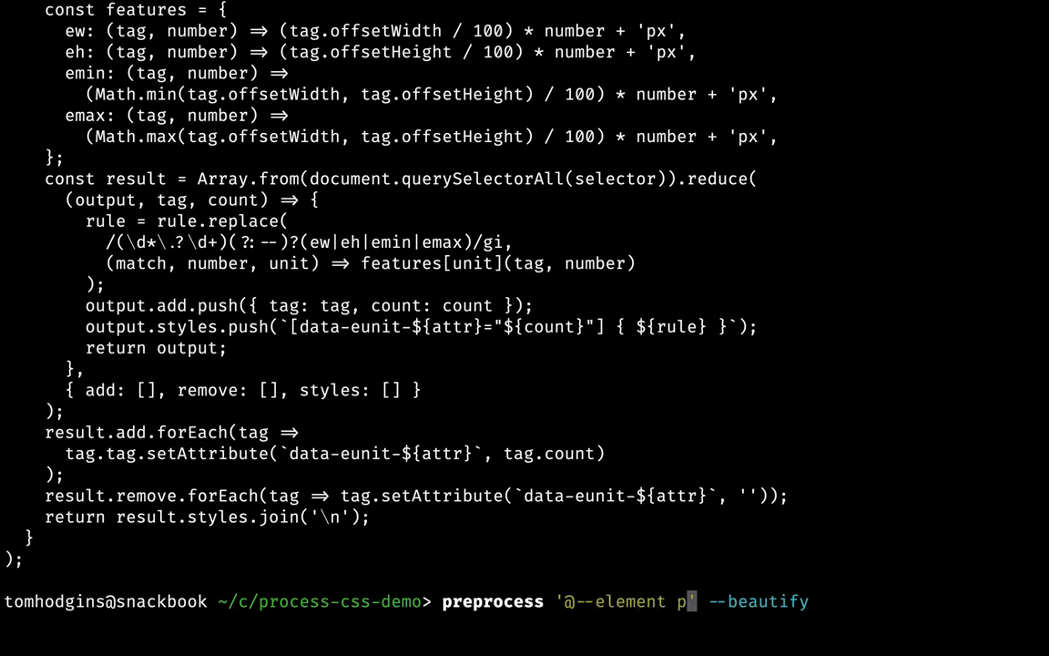
pyautogui.write('and')
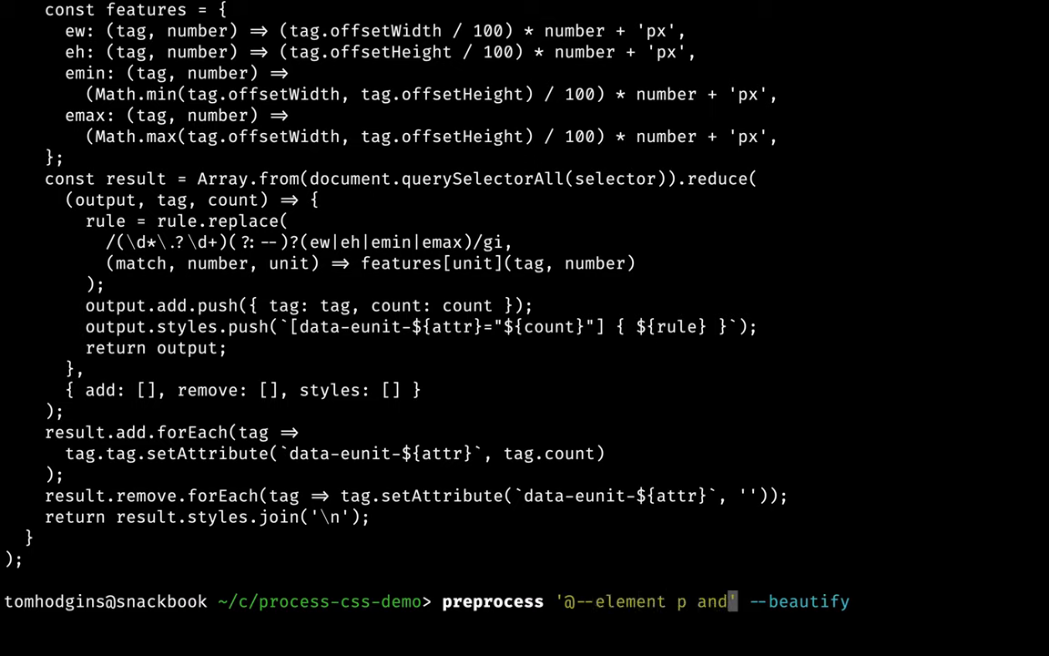
pyautogui.write('(min-w')
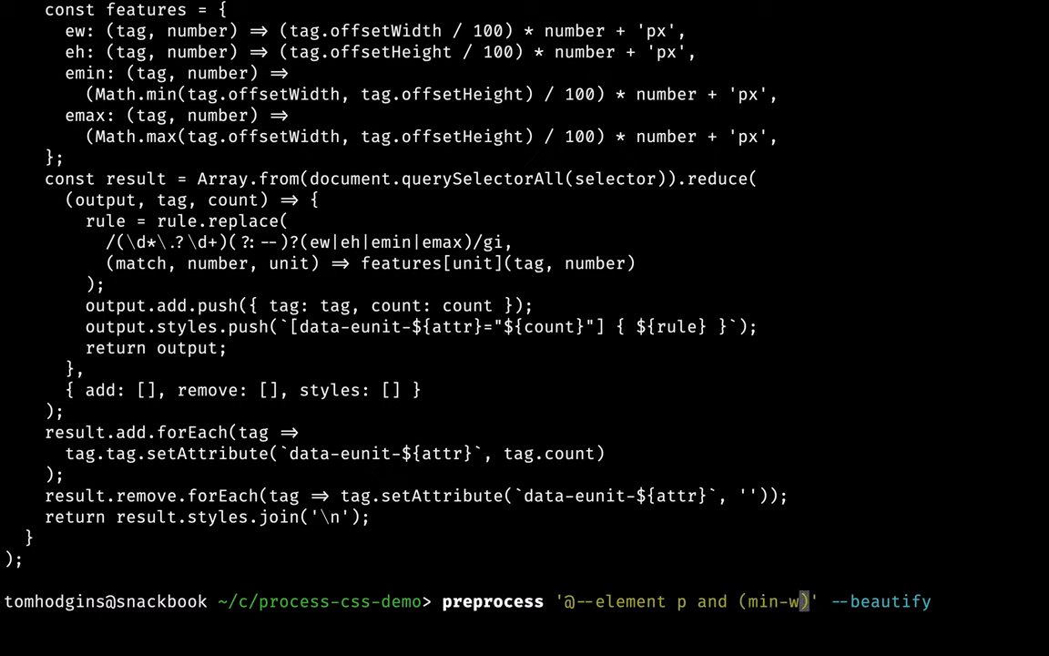
pyautogui.write('idth: 600')
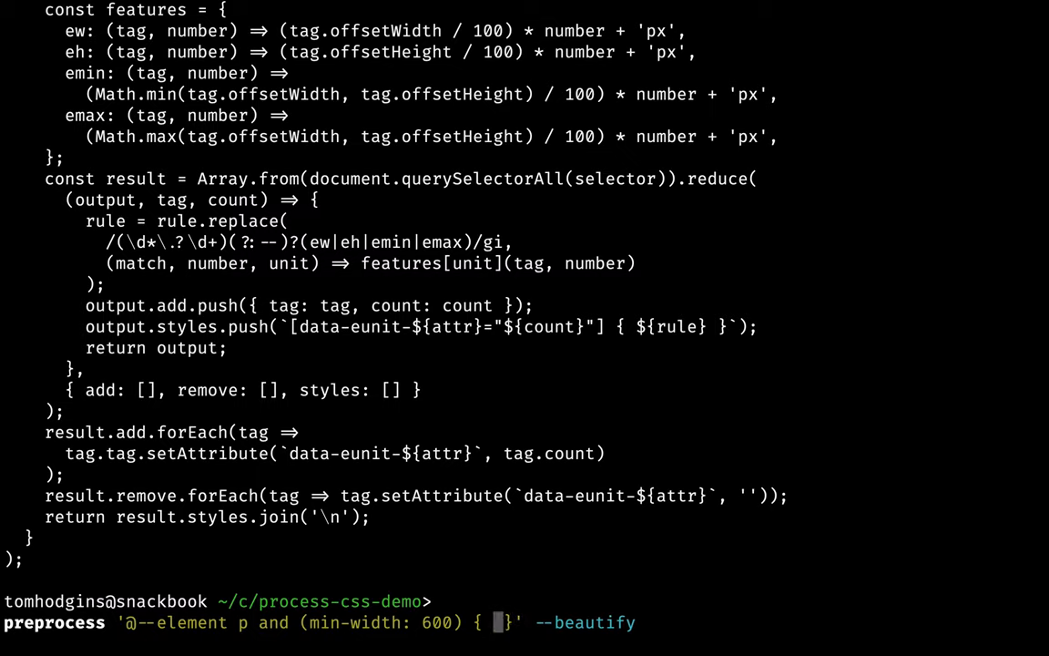
pyautogui.write(':--self')
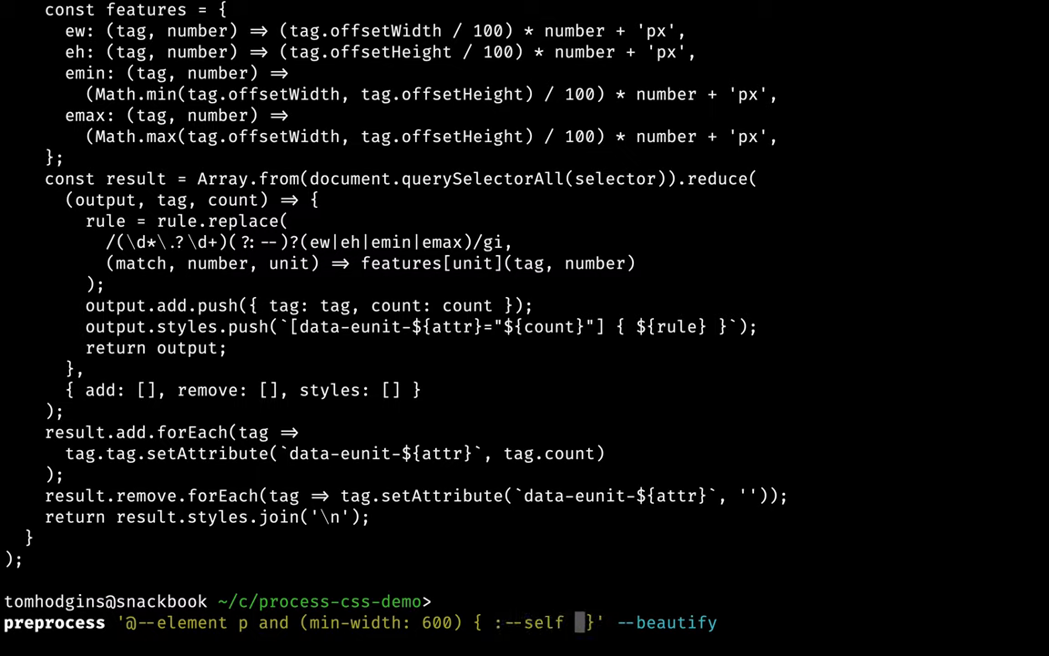
pyautogui.write('{')
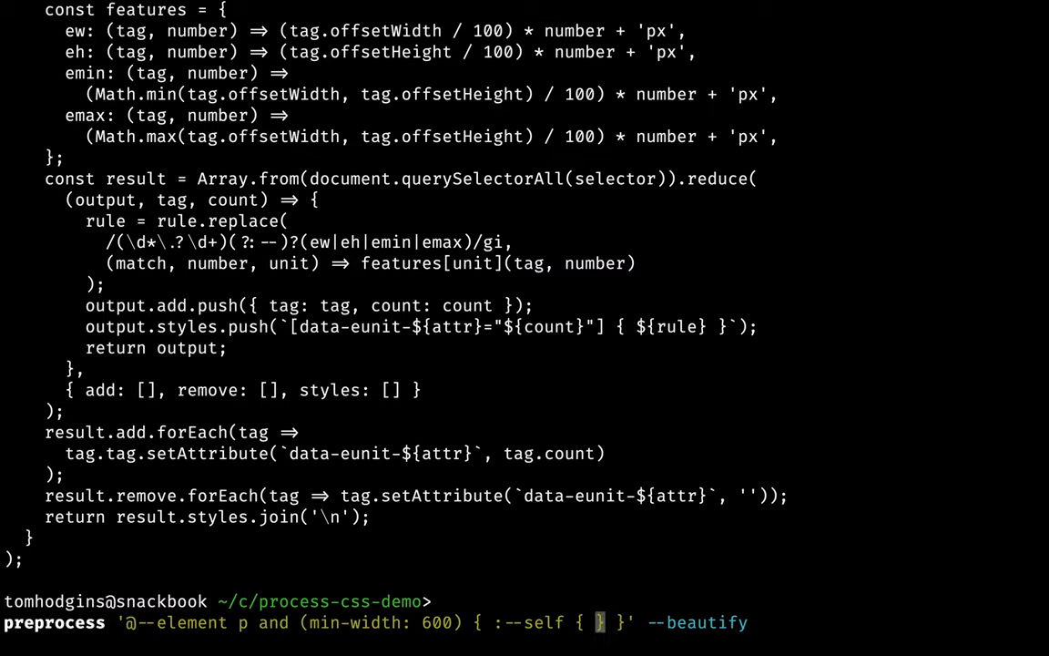
pyautogui.press('BackSpace')
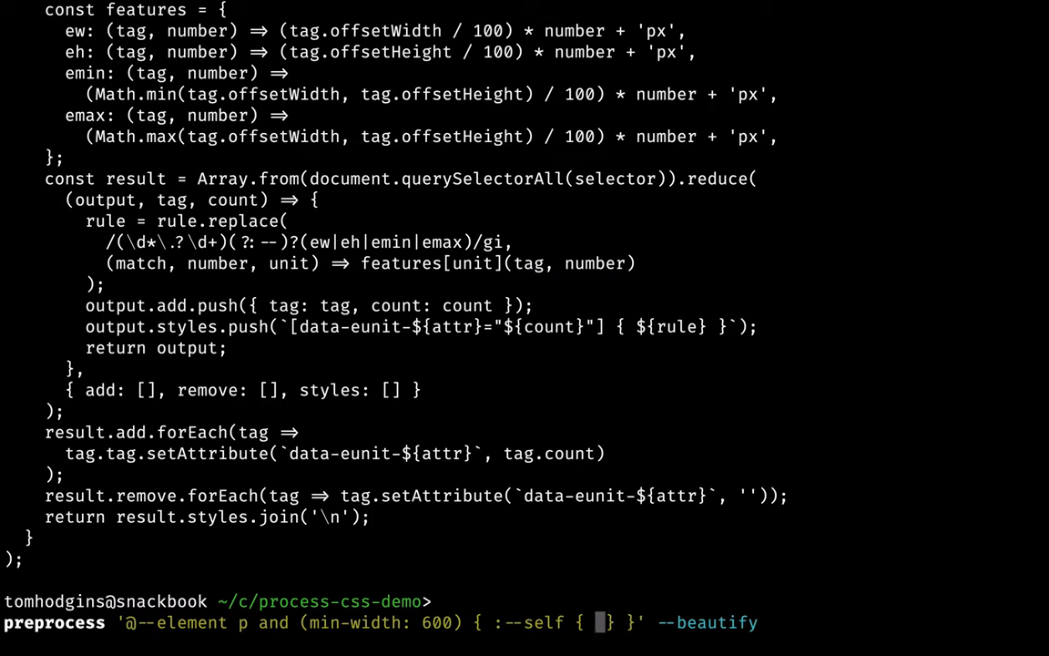
pyautogui.write('background: lime;')
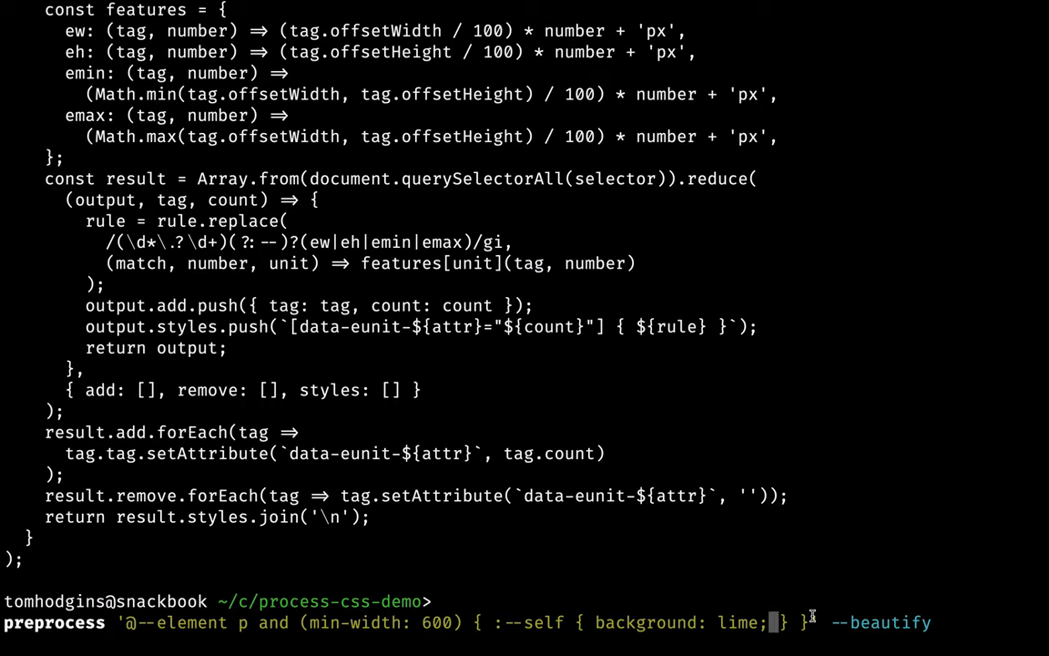
pyautogui.press('Return')
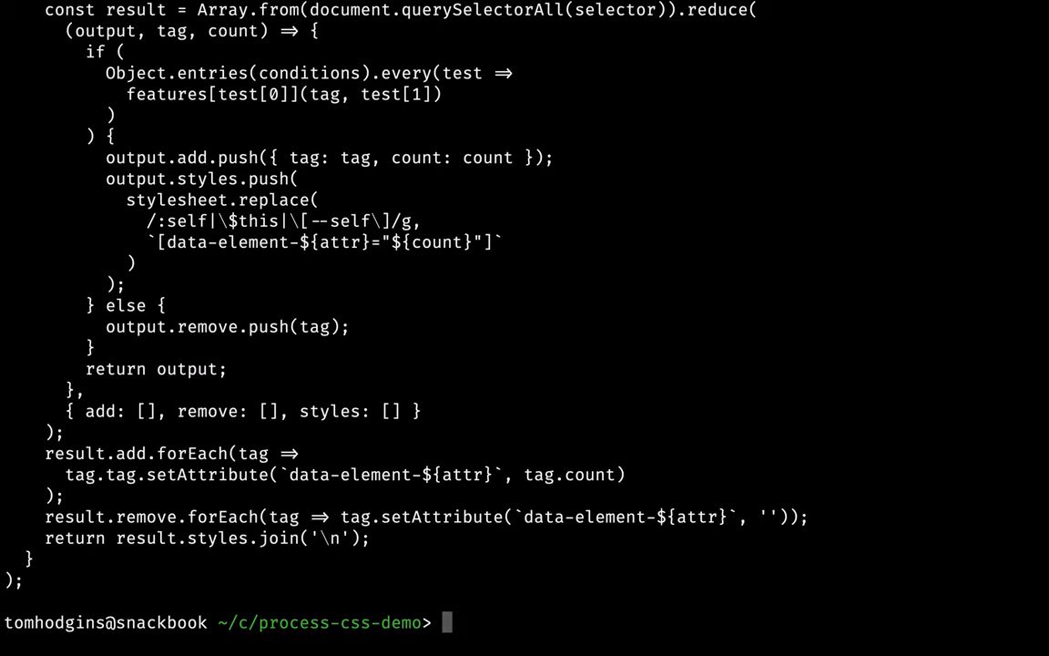
pyautogui.write("preprocess '@--element p and (min-width: 600) { :--self { background: lime; } }' --beautify")
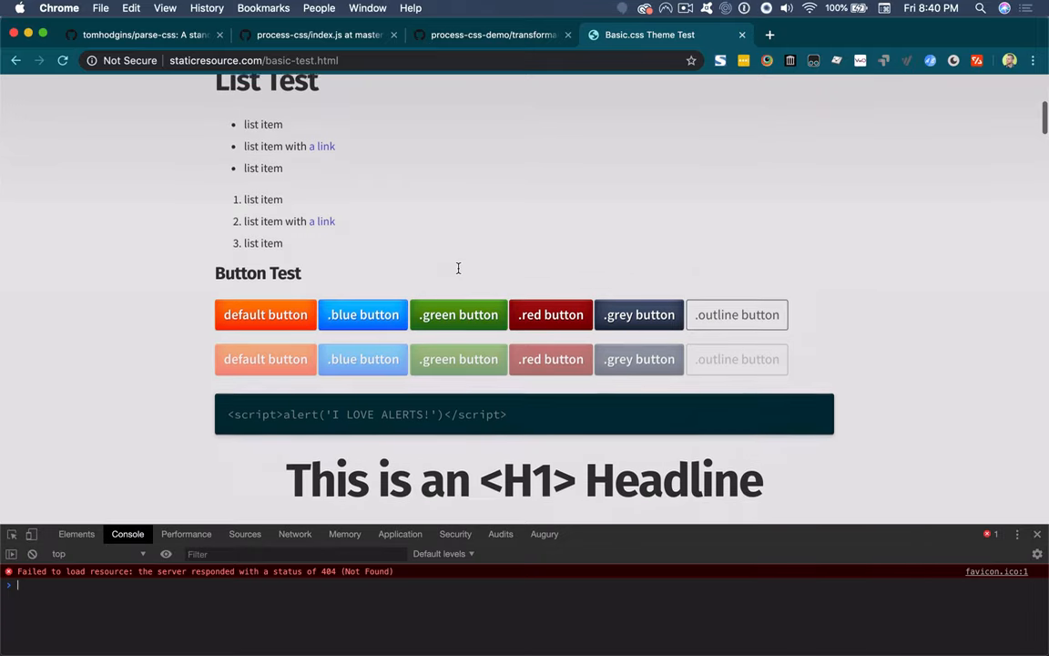
# Scroll the Basic CSS Test page to check the lime paragraphs, then close DevTools.
pyautogui.scroll(-3)
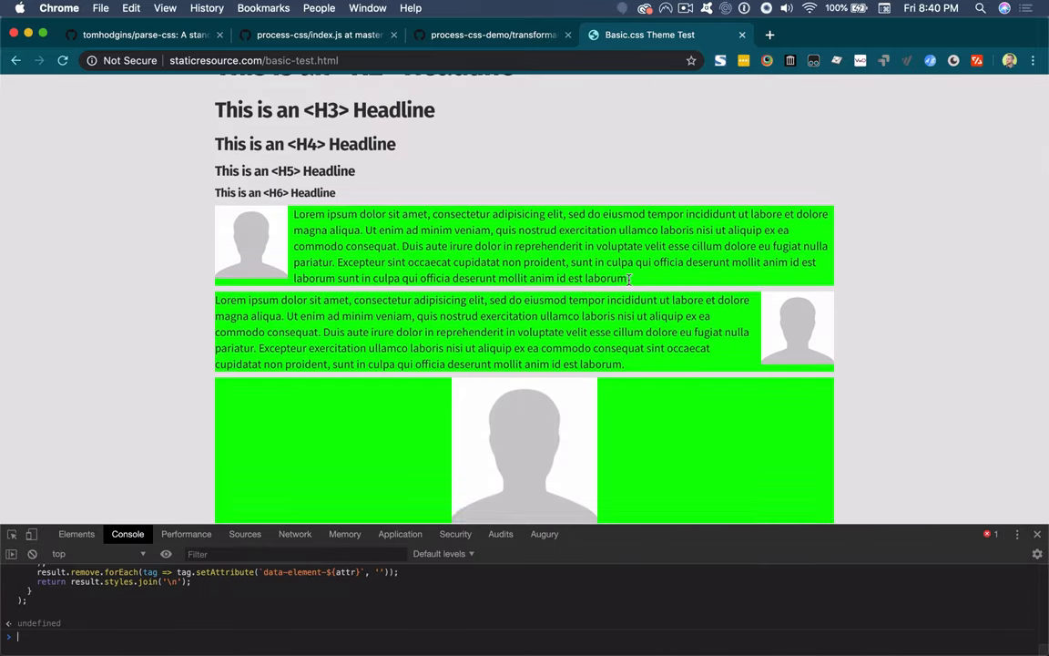
pyautogui.scroll(3)
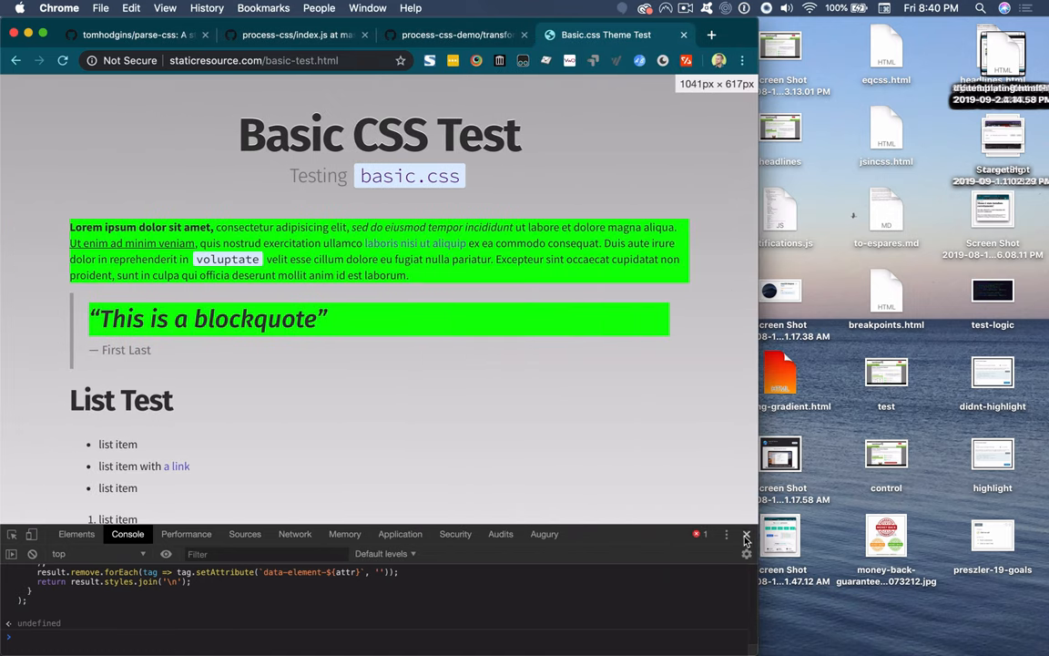
pyautogui.click(746, 534)
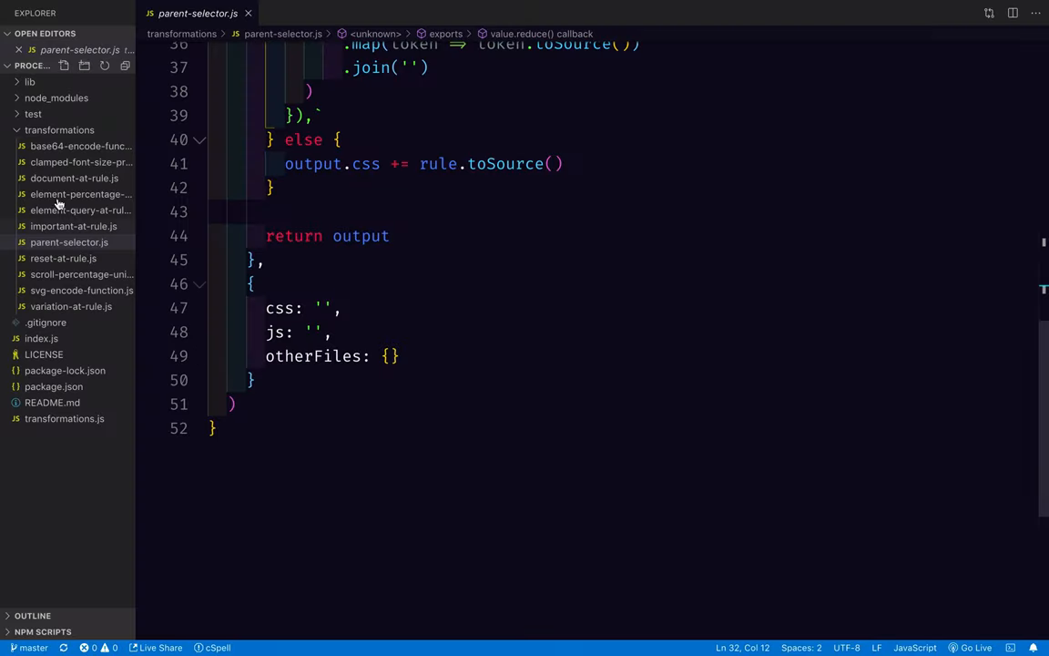
pyautogui.moveTo(59, 129)
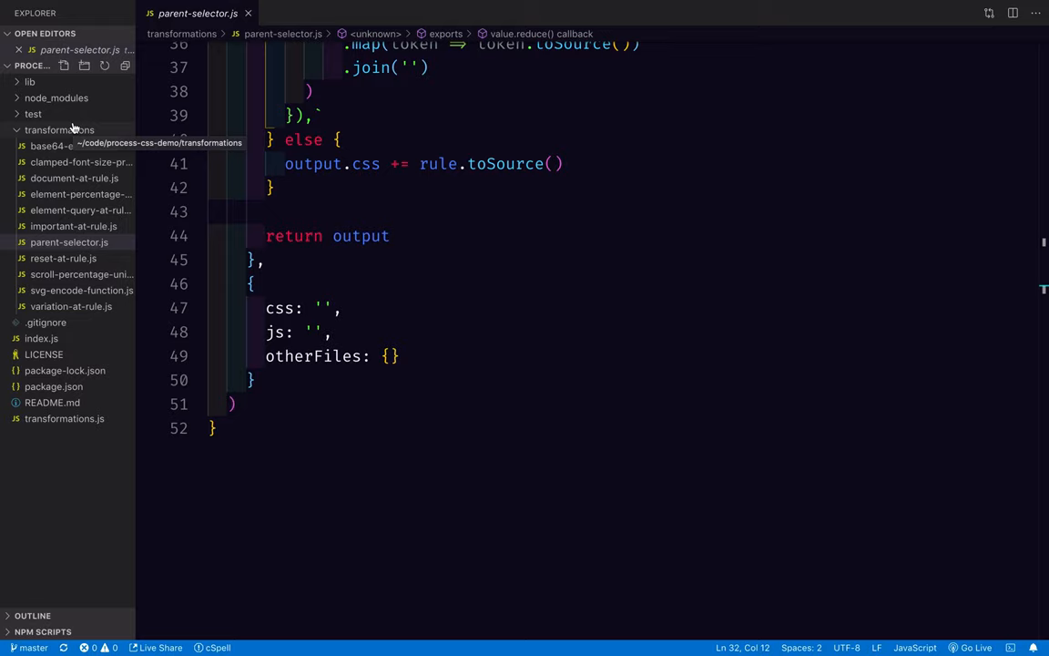
# View scroll-percentage-units.js, then document-at-rule.js with its url, urlPrefix, domain and regexp features.
pyautogui.click(81, 274)
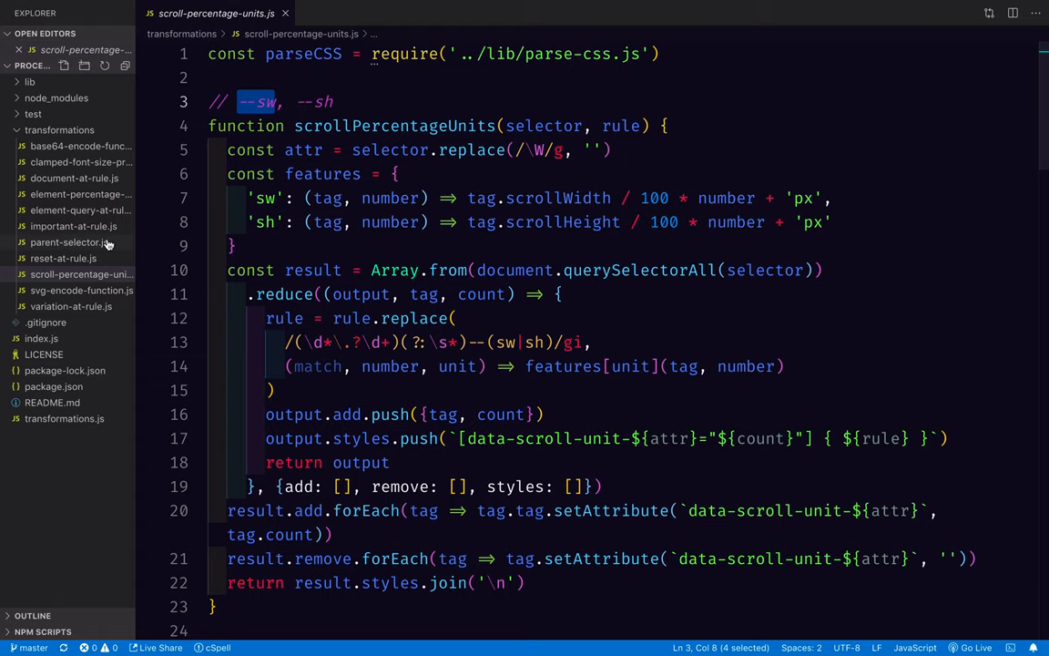
pyautogui.click(70, 242)
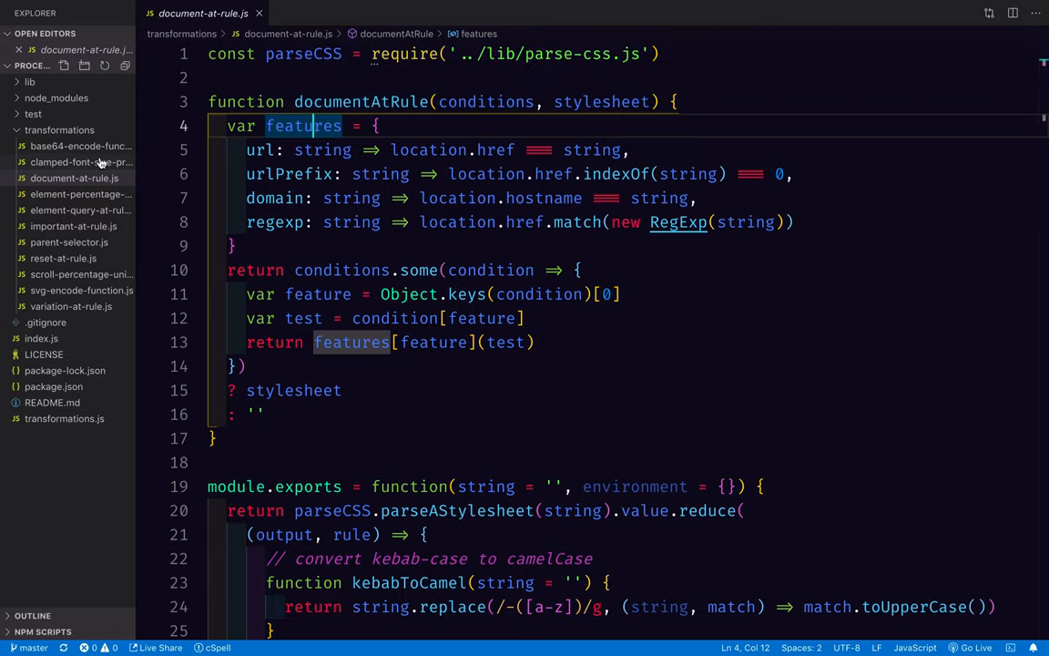
# View clamped-font-size-property.js, then scroll element-percentage-units.js to its dependency and rule output code.
pyautogui.click(81, 162)
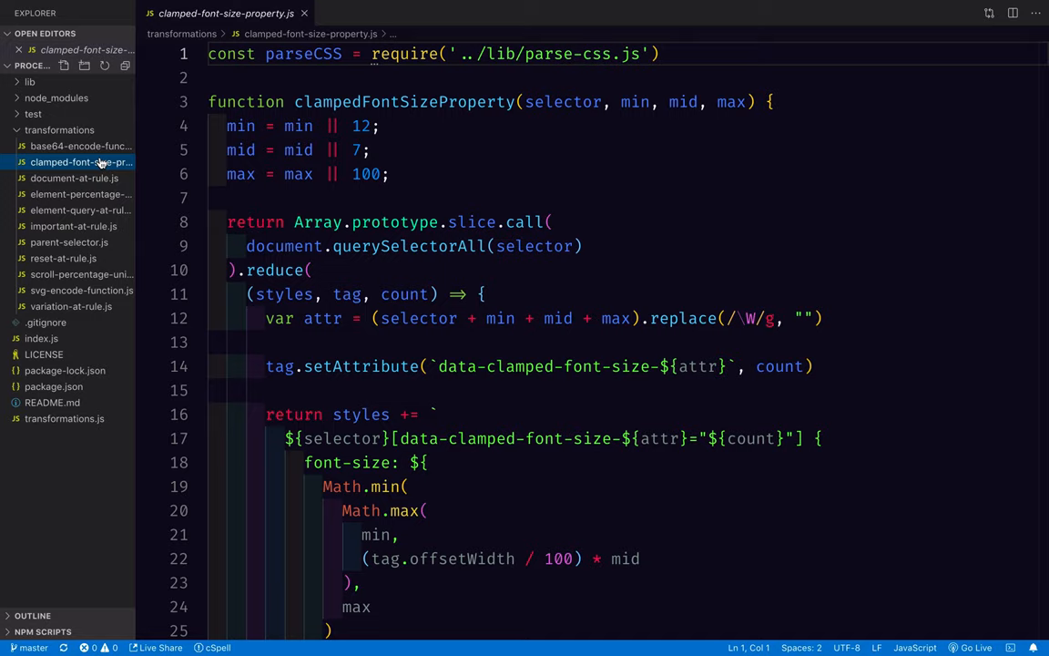
pyautogui.click(80, 194)
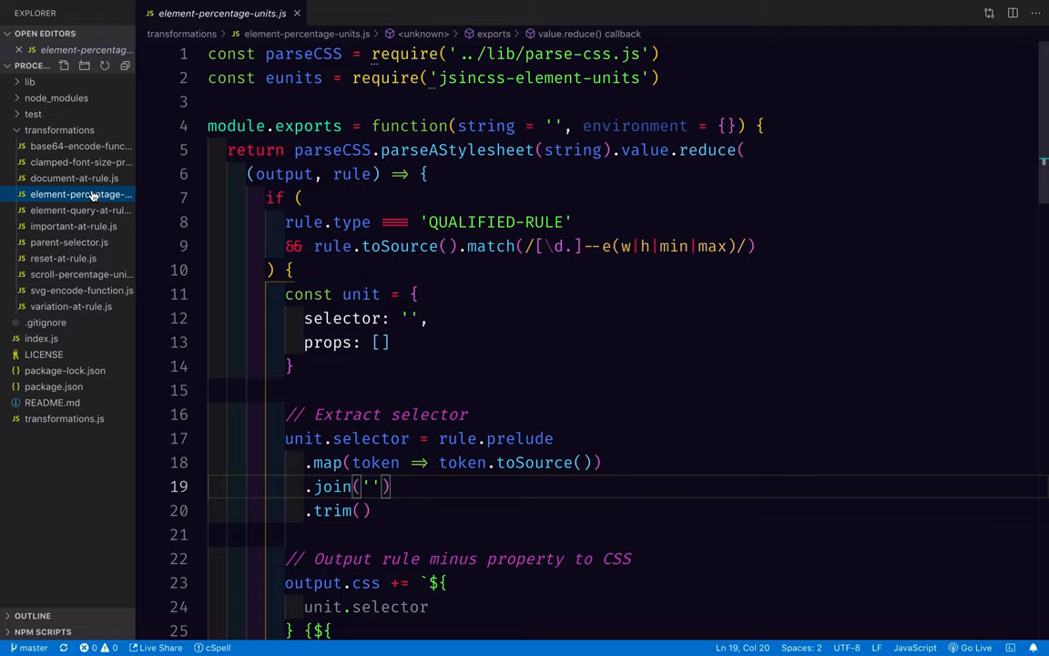
pyautogui.scroll(-3)
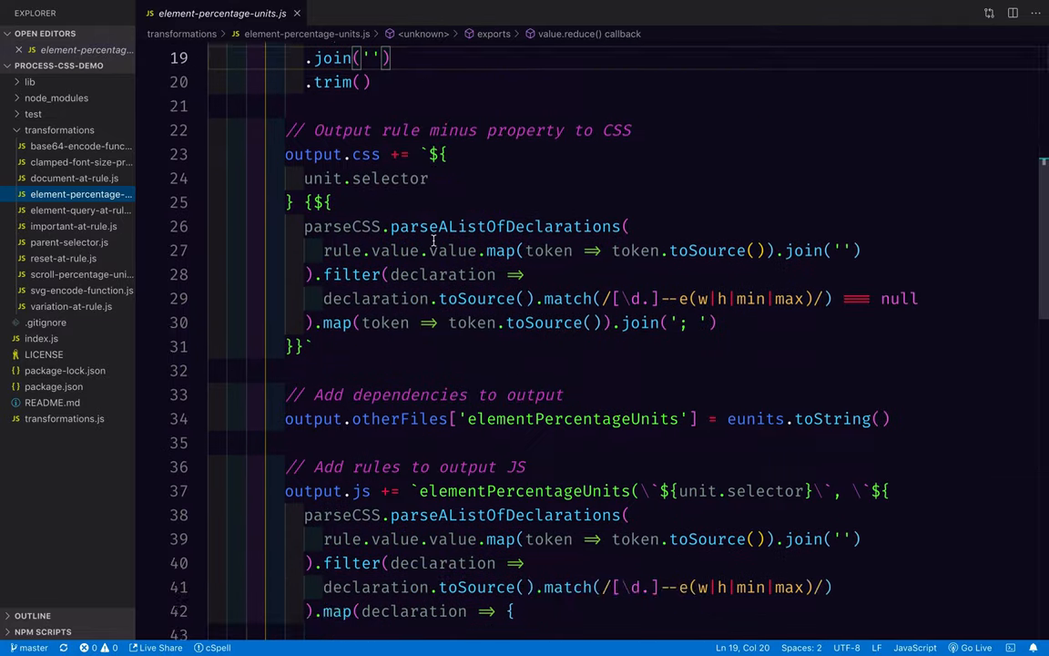
pyautogui.scroll(-3)
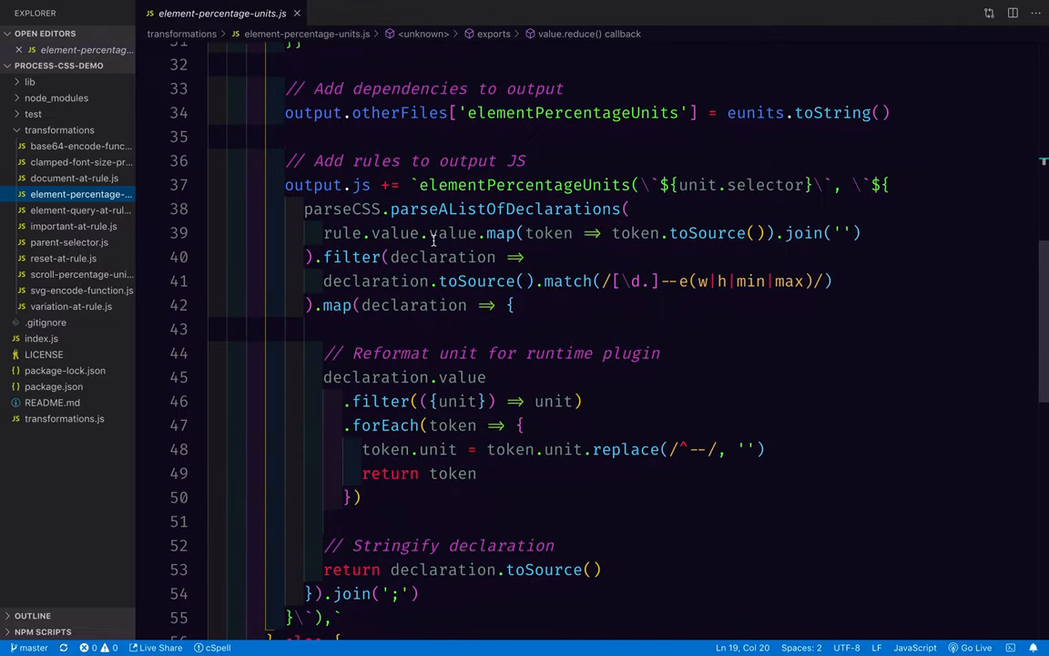